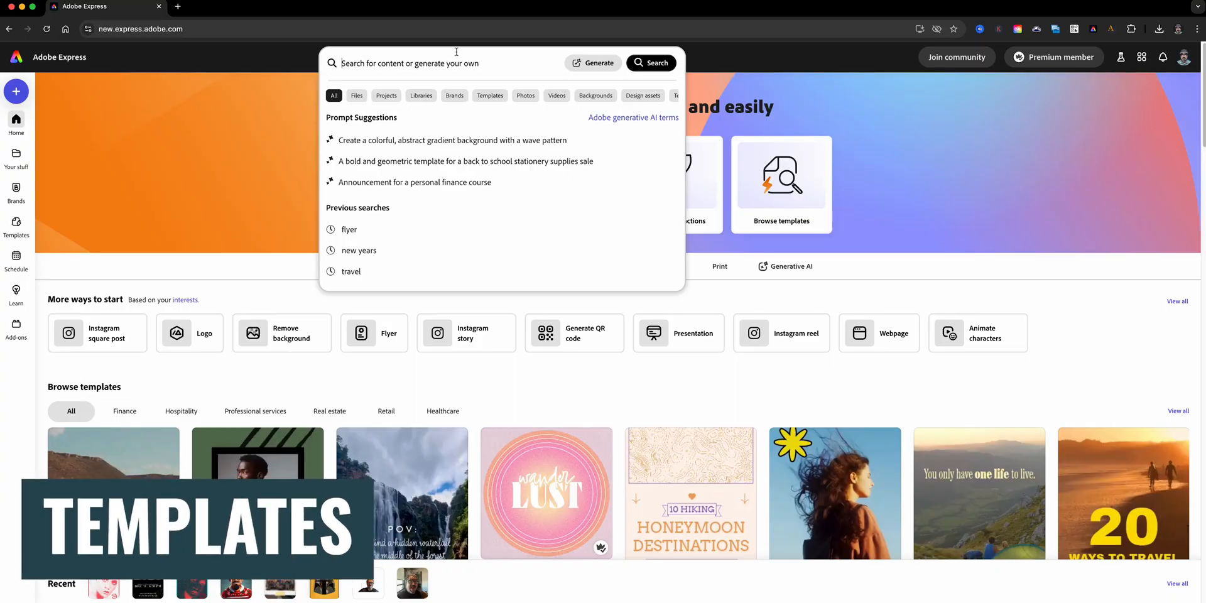
- Search templates for 'business card' and open one of the results as a new design
{"action": "type", "text": "business card"}
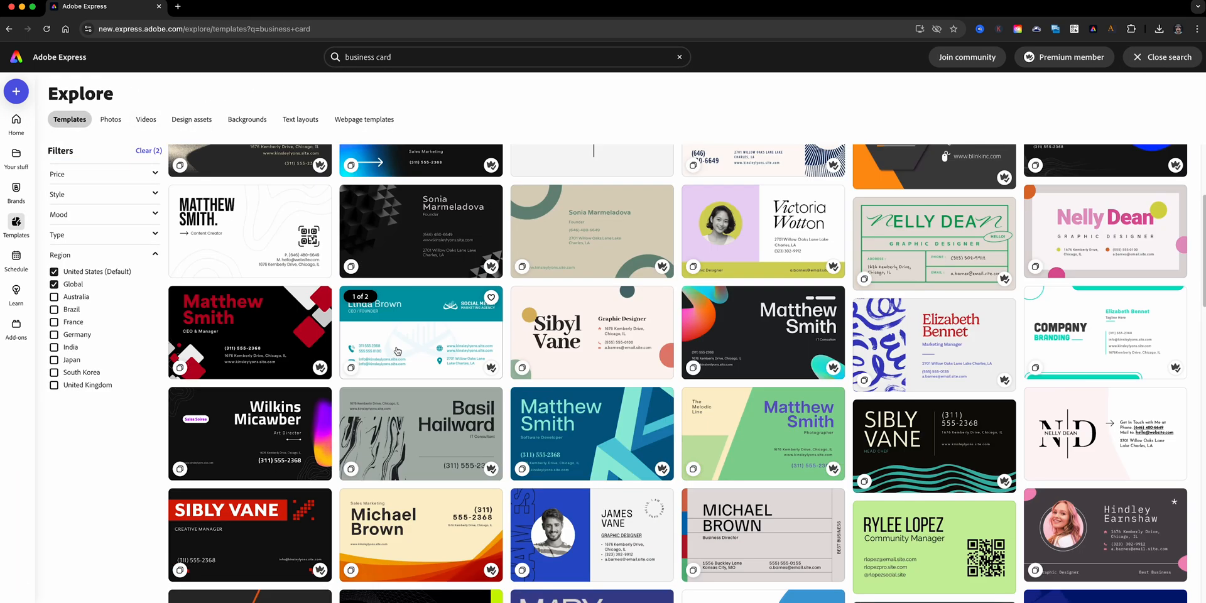
{"action": "scroll", "scroll_direction": "down", "scroll_amount": 3}
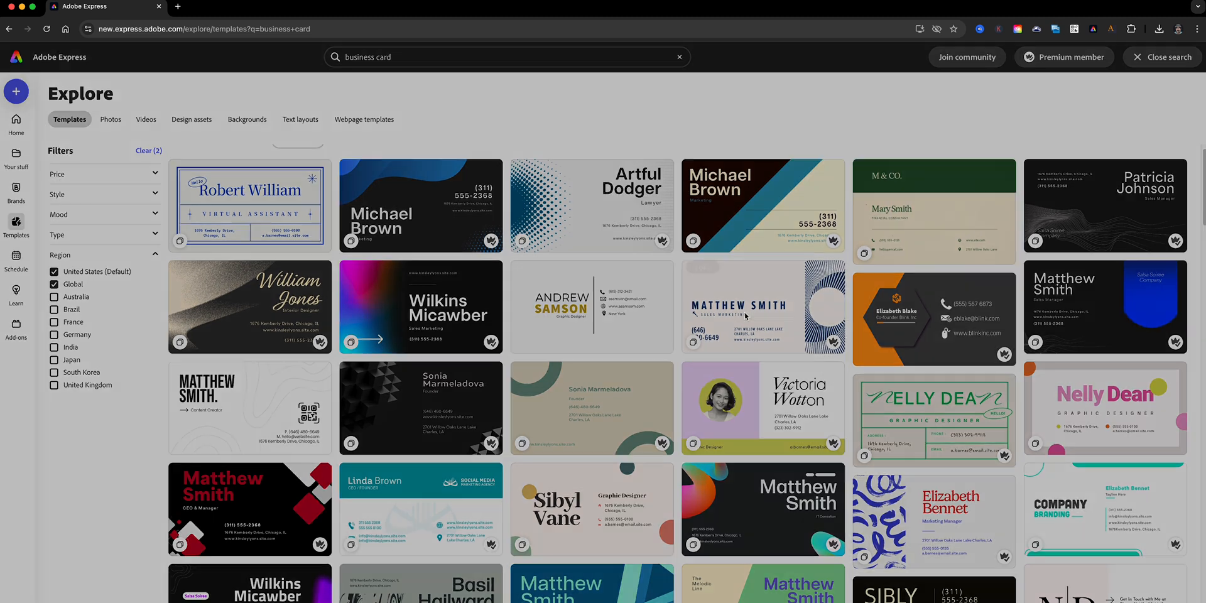
{"action": "left_click", "coordinate": [762, 305]}
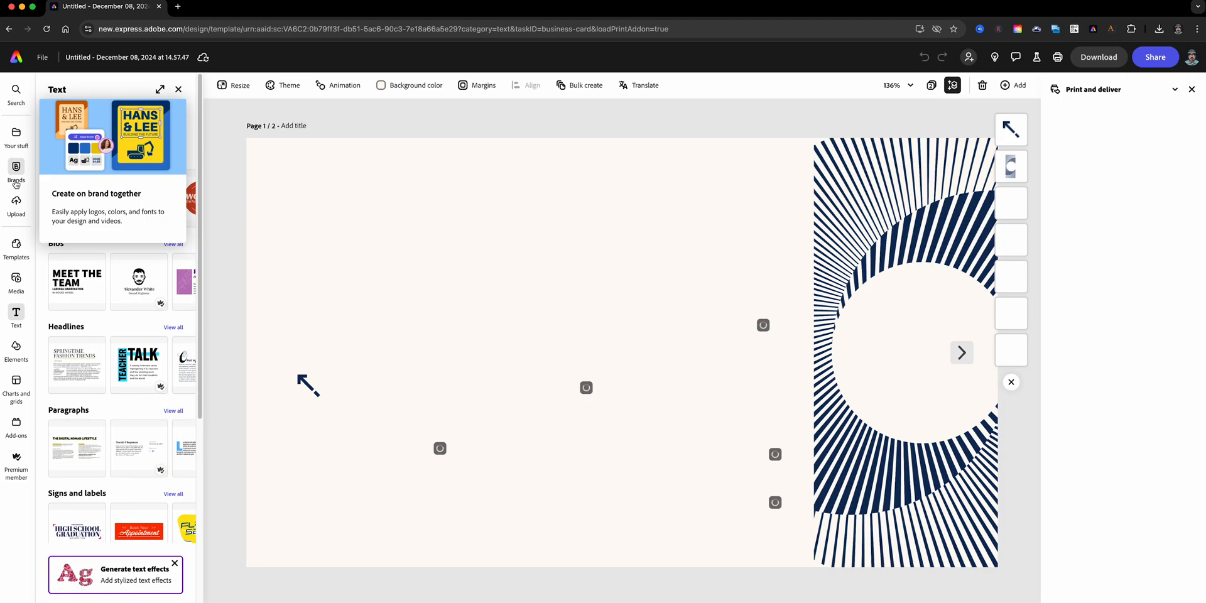
- Apply the brand kit's colours and fonts, shuffling variations to a dark background with teal text
{"action": "left_click", "coordinate": [373, 345]}
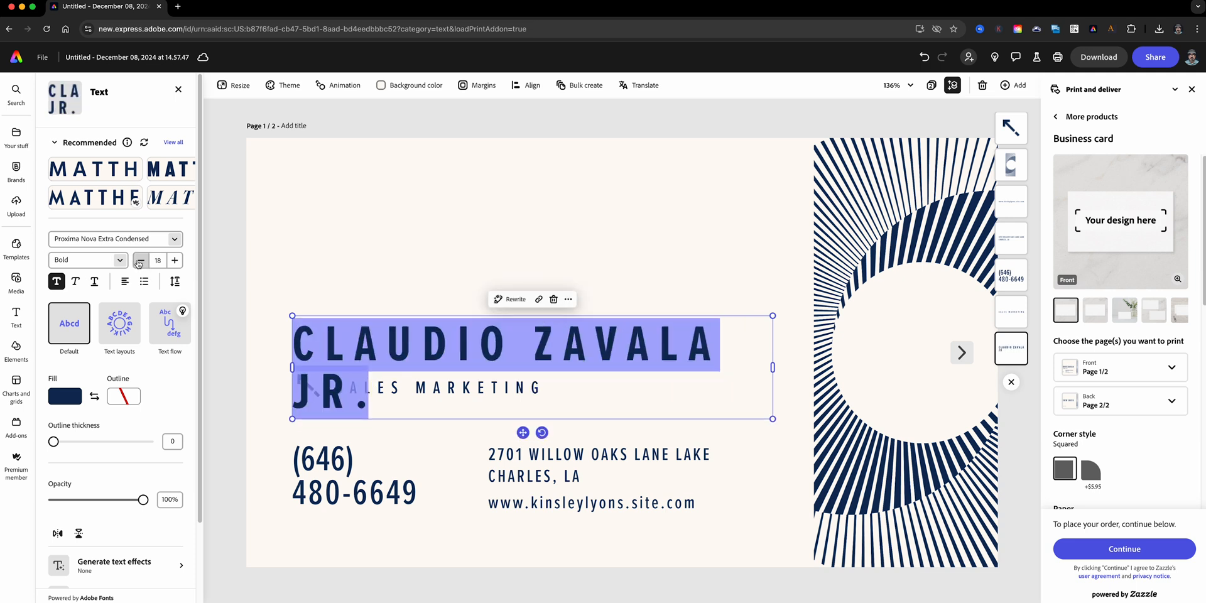
{"action": "left_click", "coordinate": [15, 168]}
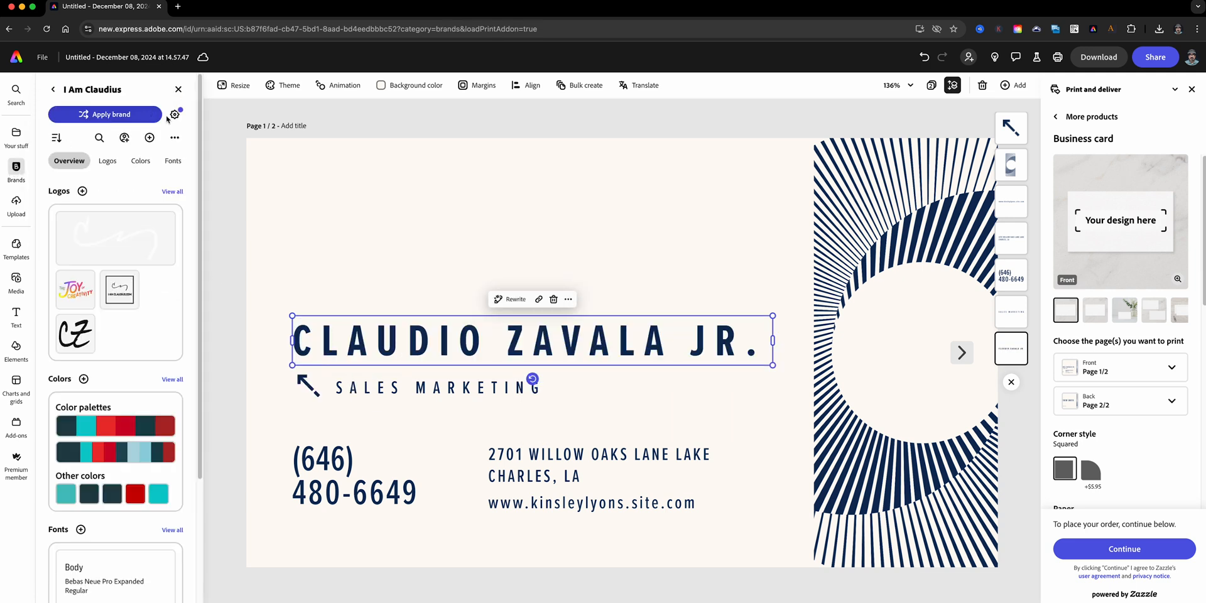
{"action": "left_click", "coordinate": [105, 113]}
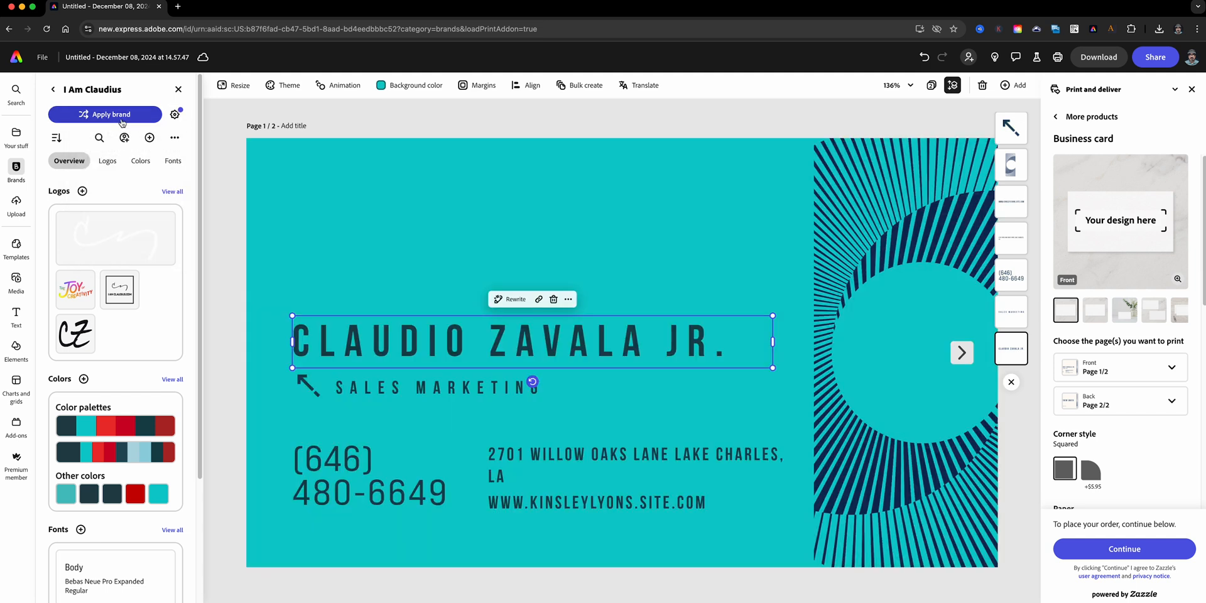
{"action": "left_click", "coordinate": [111, 114]}
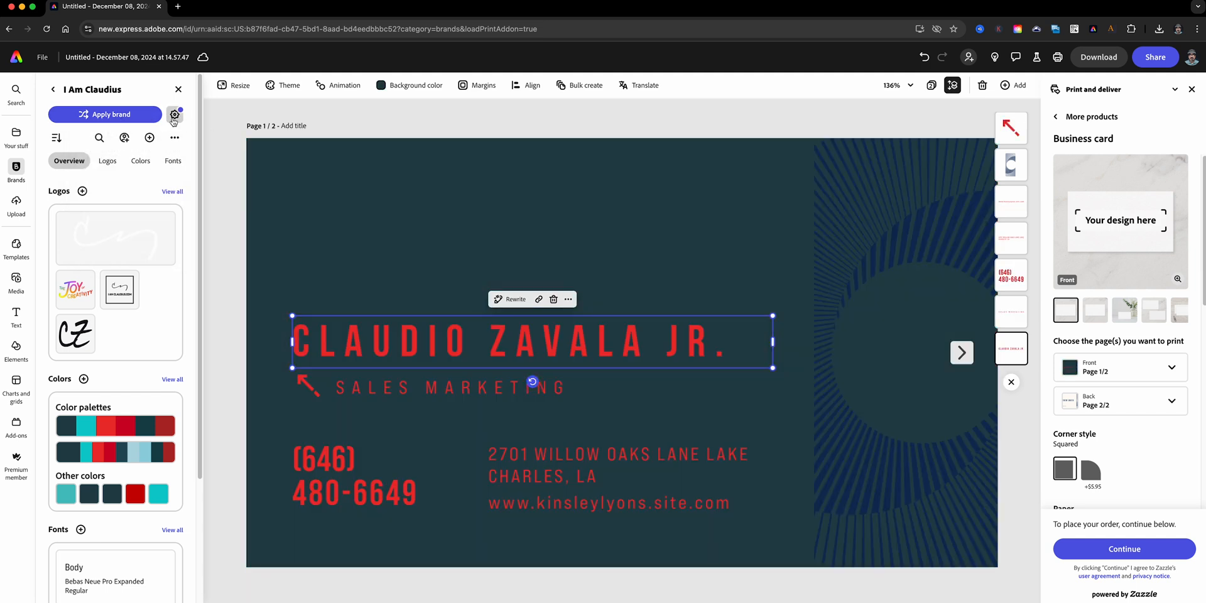
{"action": "left_click", "coordinate": [105, 114]}
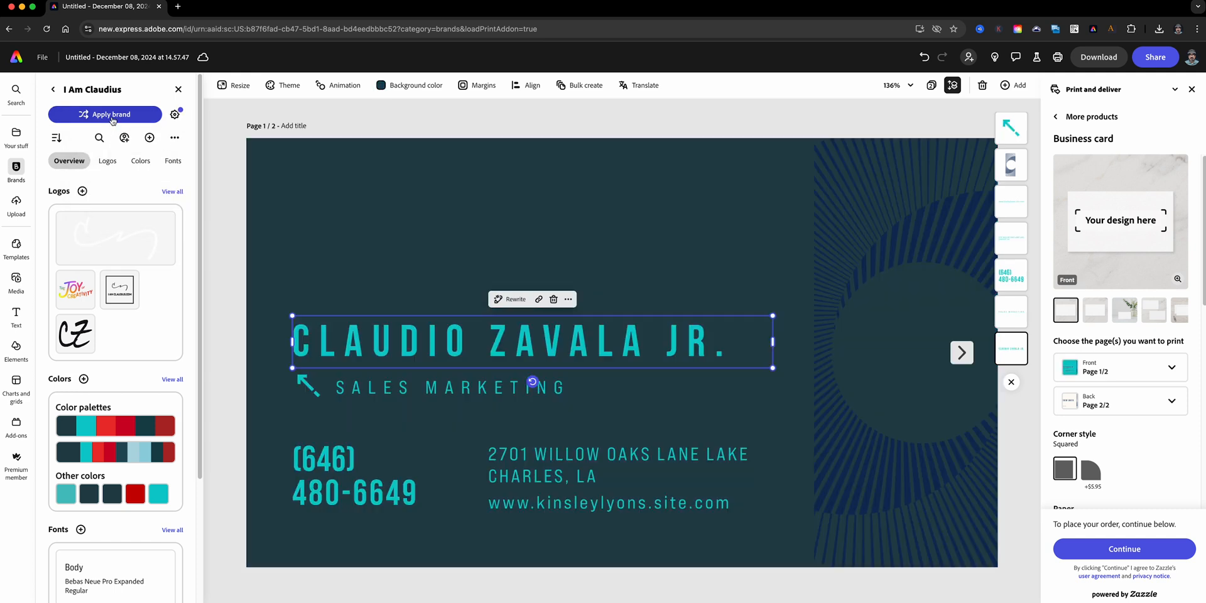
{"action": "left_click", "coordinate": [415, 85]}
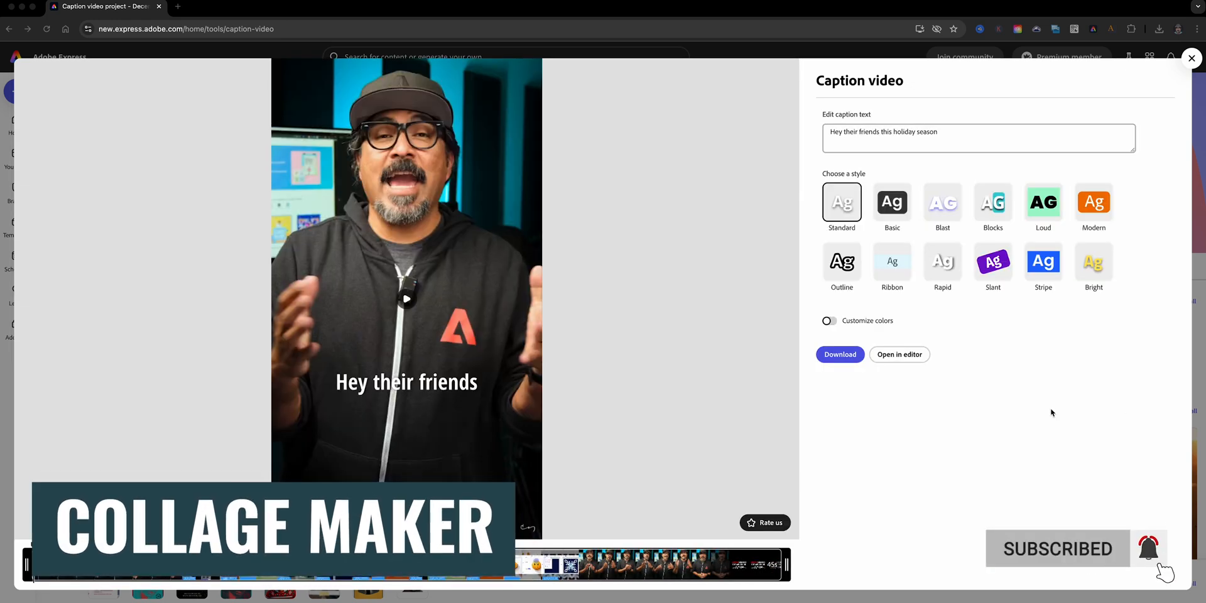
- Try the Basic and Blocks caption styles, settle on Loud, and rewind the video
{"action": "left_click", "coordinate": [892, 201]}
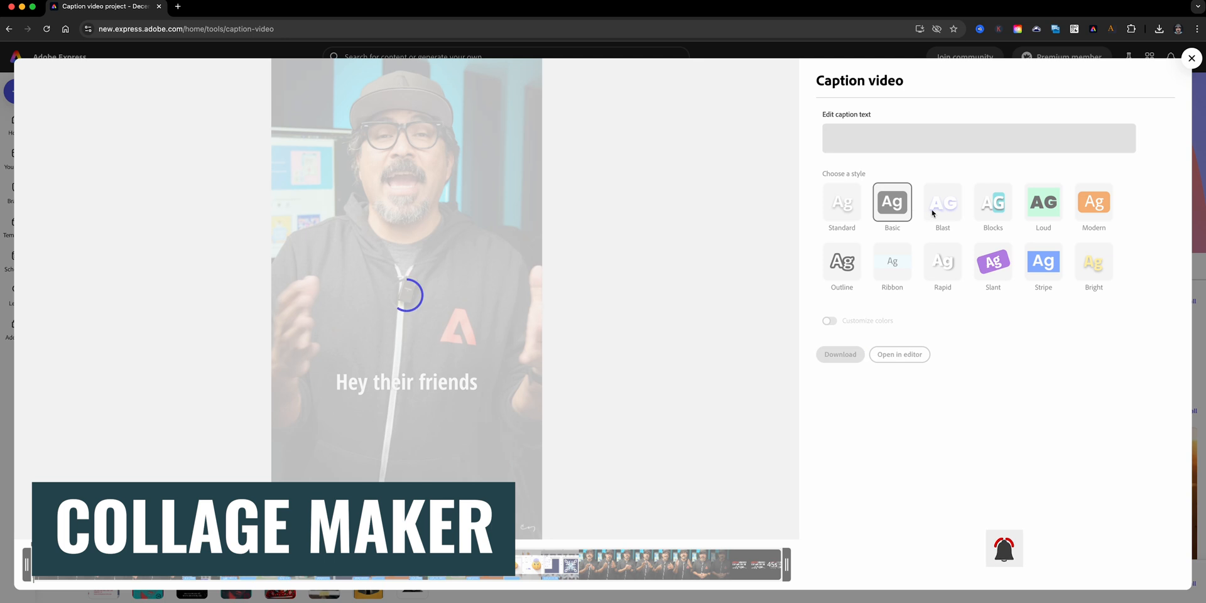
{"action": "left_click", "coordinate": [993, 201]}
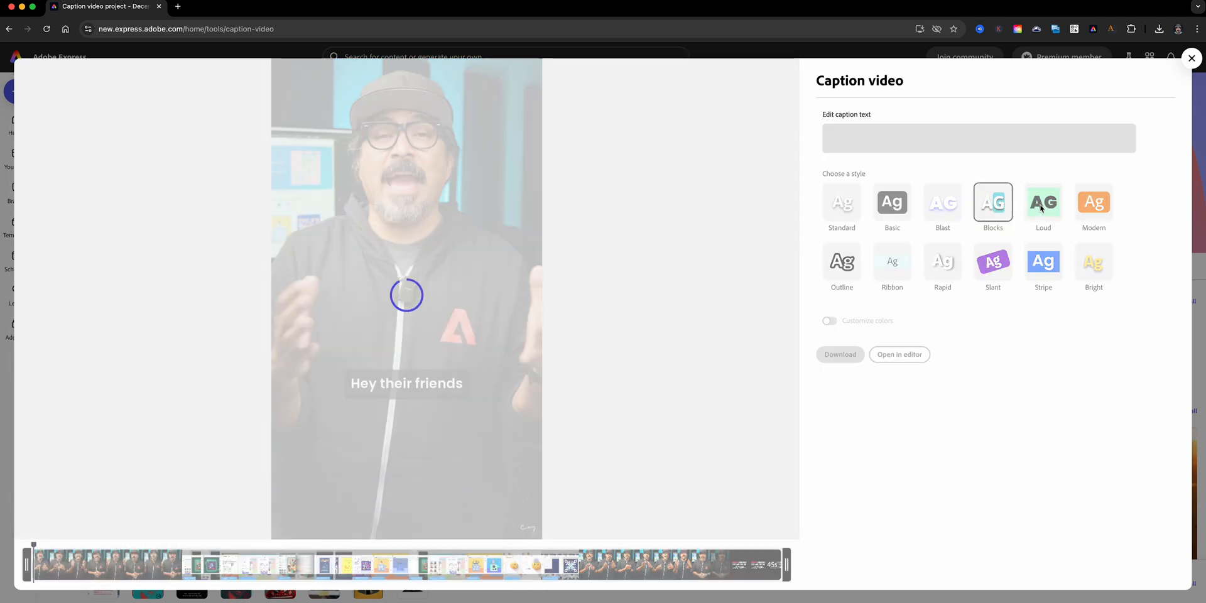
{"action": "left_click", "coordinate": [1043, 202]}
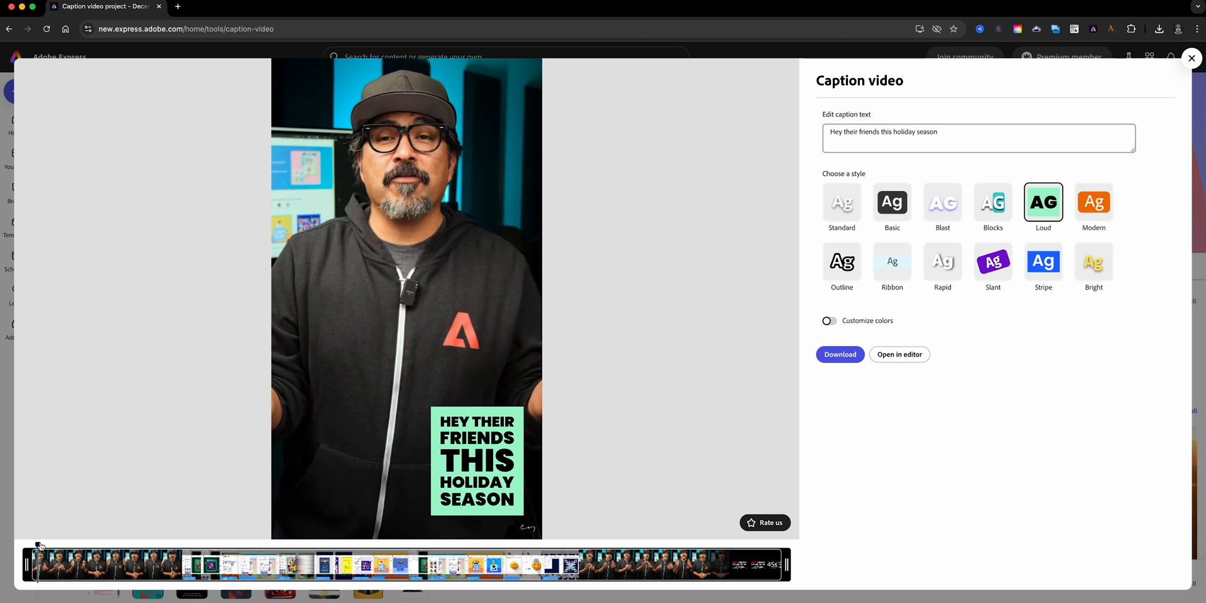
{"action": "left_click", "coordinate": [1192, 58]}
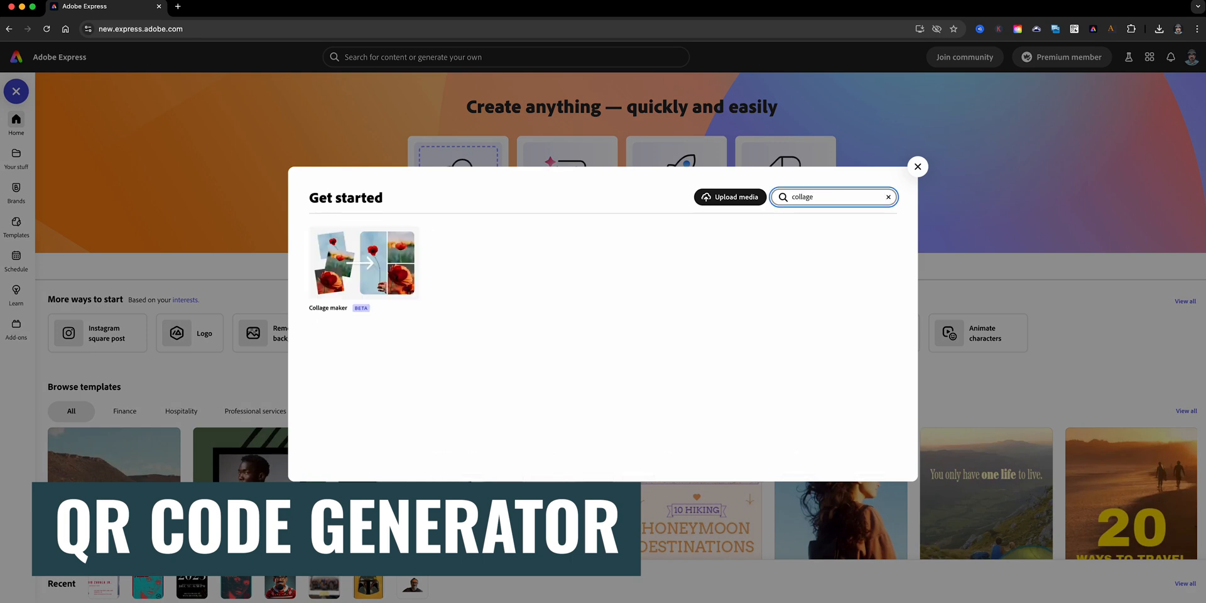
- Build a collage, shuffle its layout, widen the photo padding, and set a black background
{"action": "left_click", "coordinate": [362, 263]}
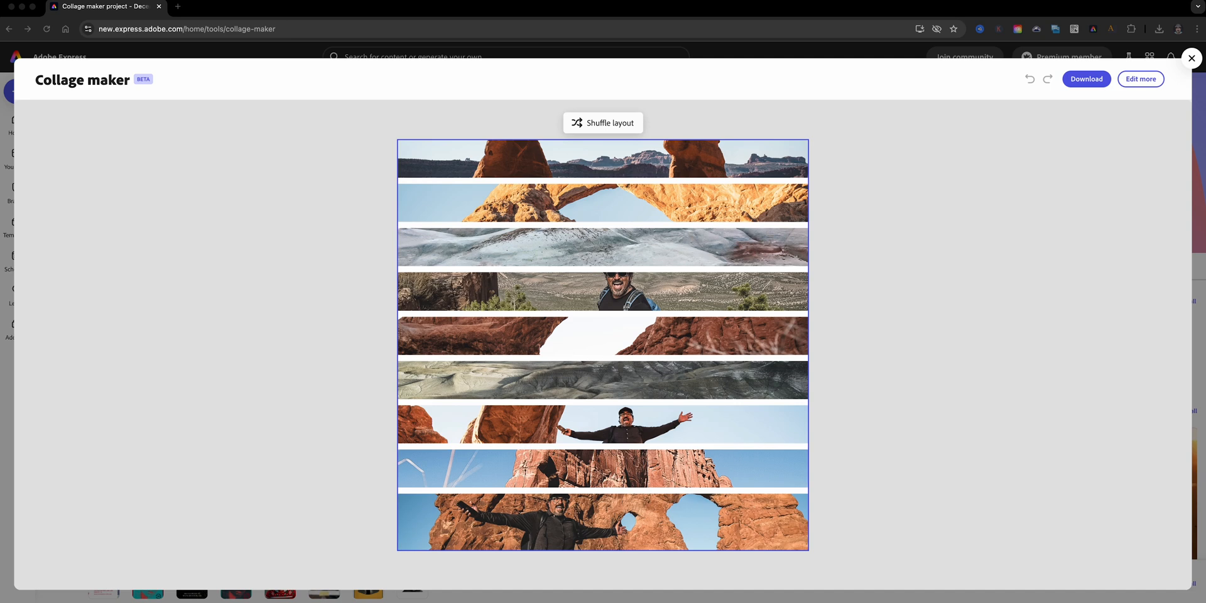
{"action": "left_click", "coordinate": [602, 123]}
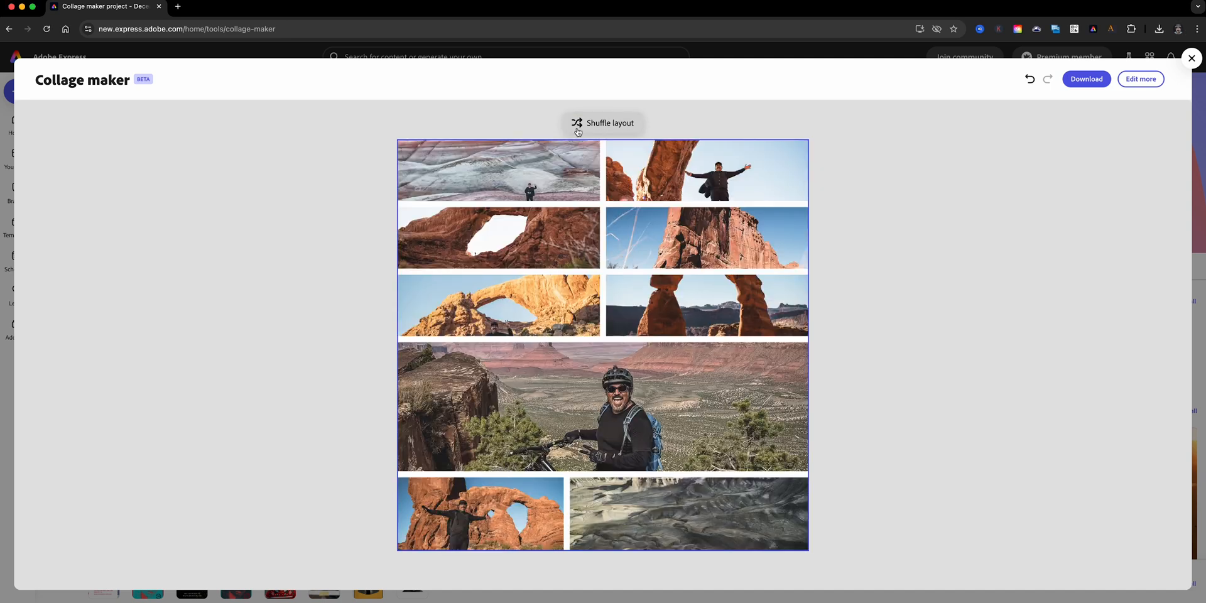
{"action": "left_click", "coordinate": [602, 123]}
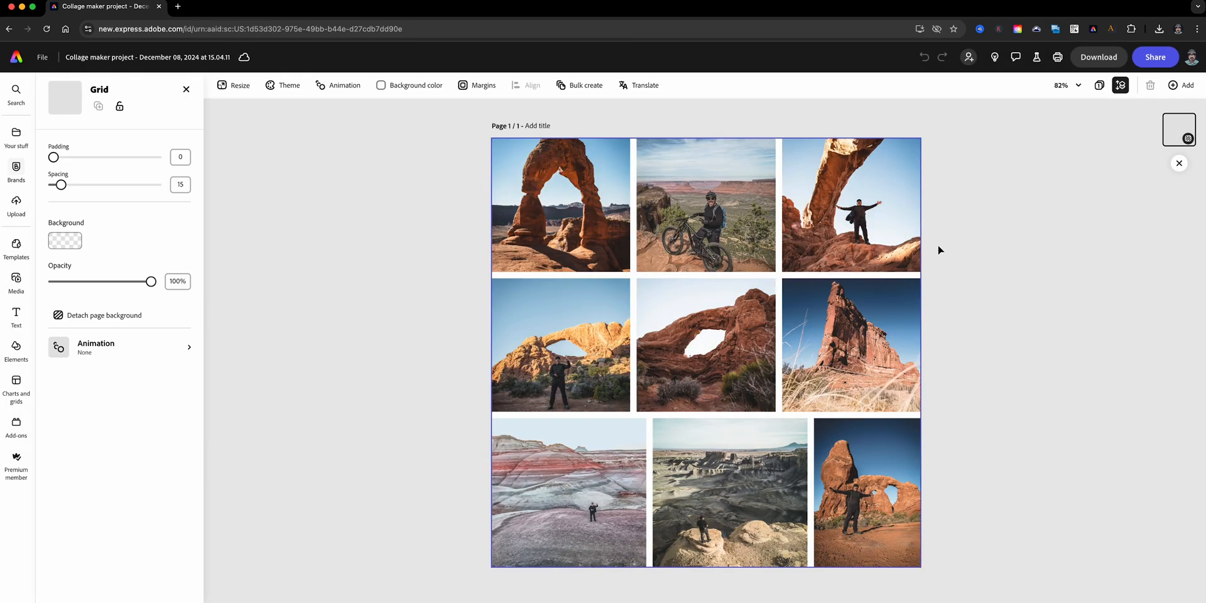
{"action": "left_click_drag", "start_coordinate": [54, 157], "coordinate": [62, 157]}
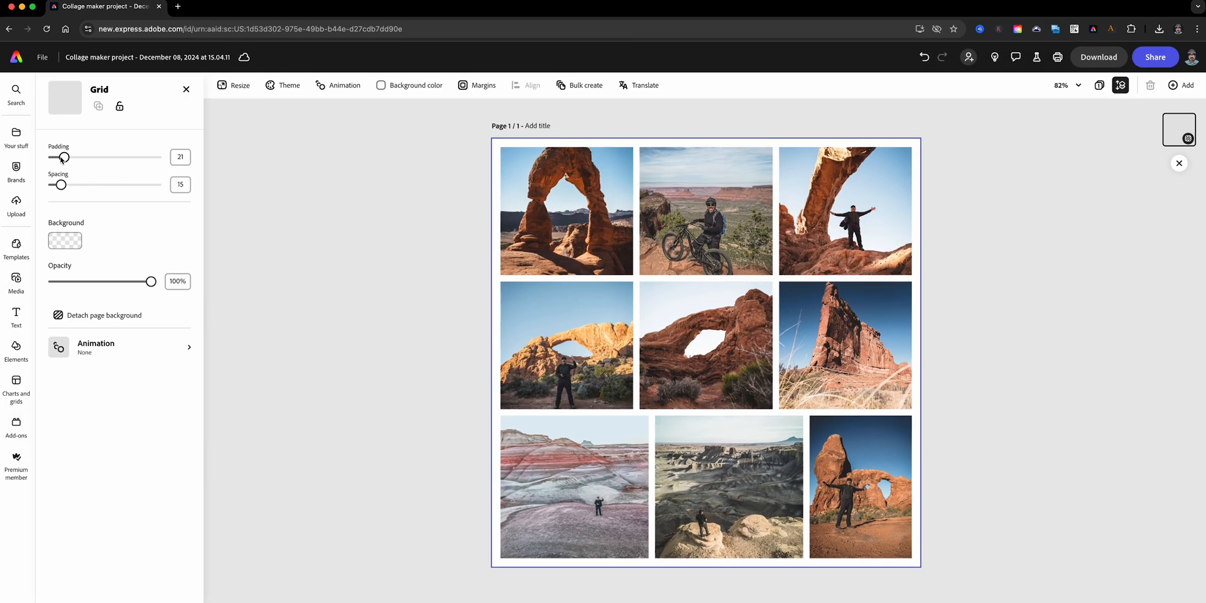
{"action": "left_click", "coordinate": [414, 84]}
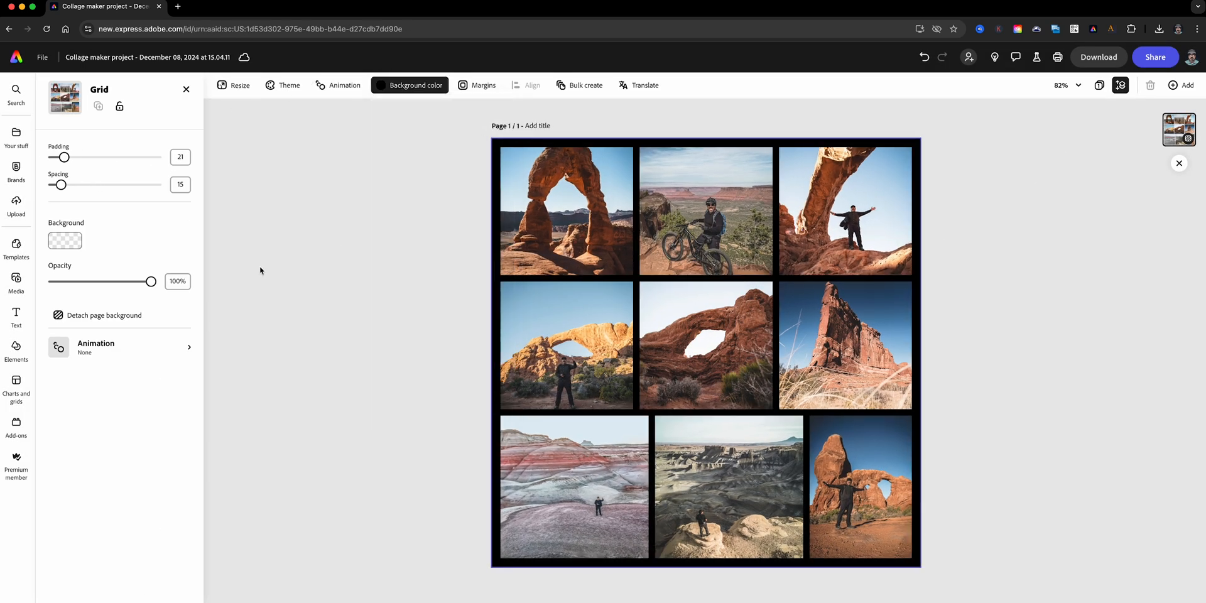
{"action": "left_click_drag", "start_coordinate": [69, 157], "coordinate": [60, 157]}
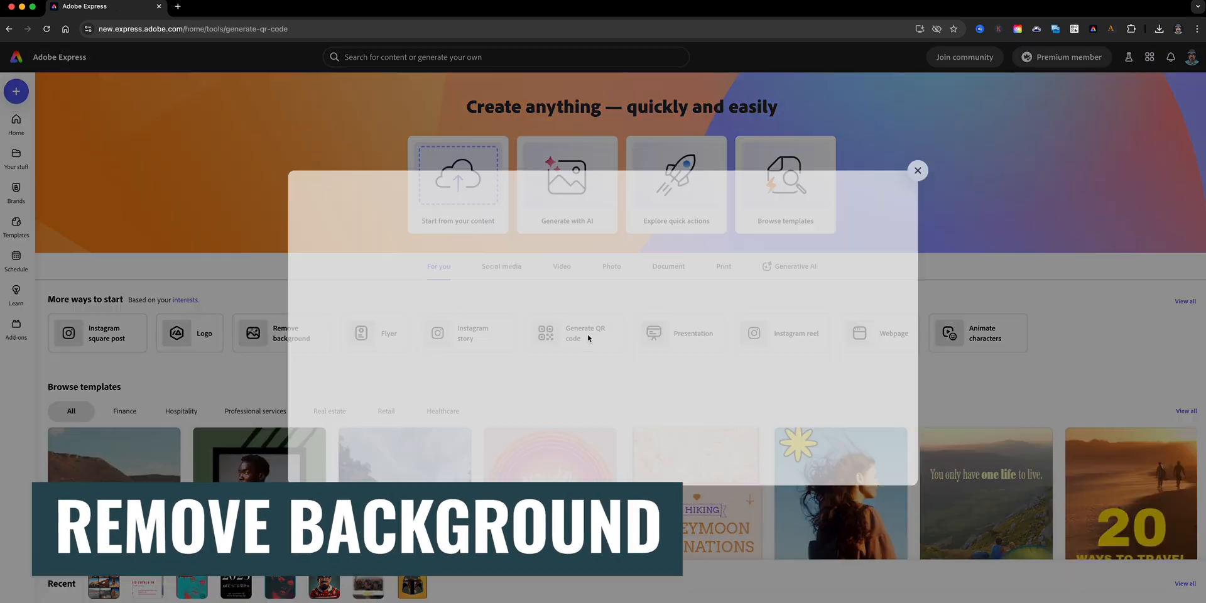
- Generate a QR code for a link with circular markers, dark green colour, and PNG format
{"action": "left_click", "coordinate": [573, 333]}
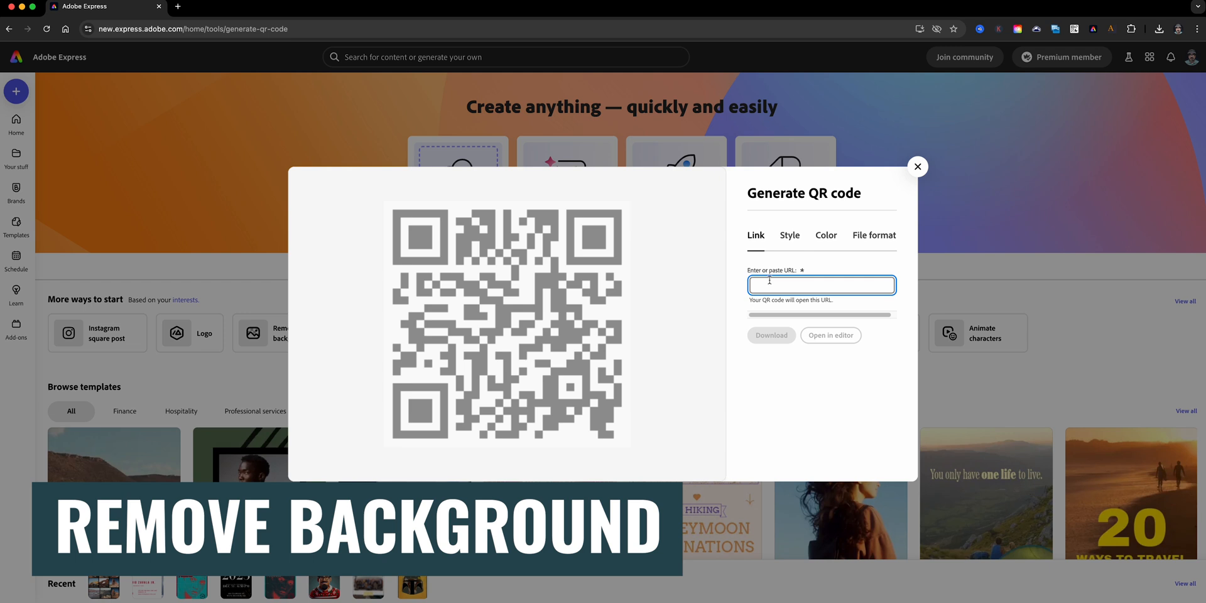
{"action": "left_click", "coordinate": [788, 236]}
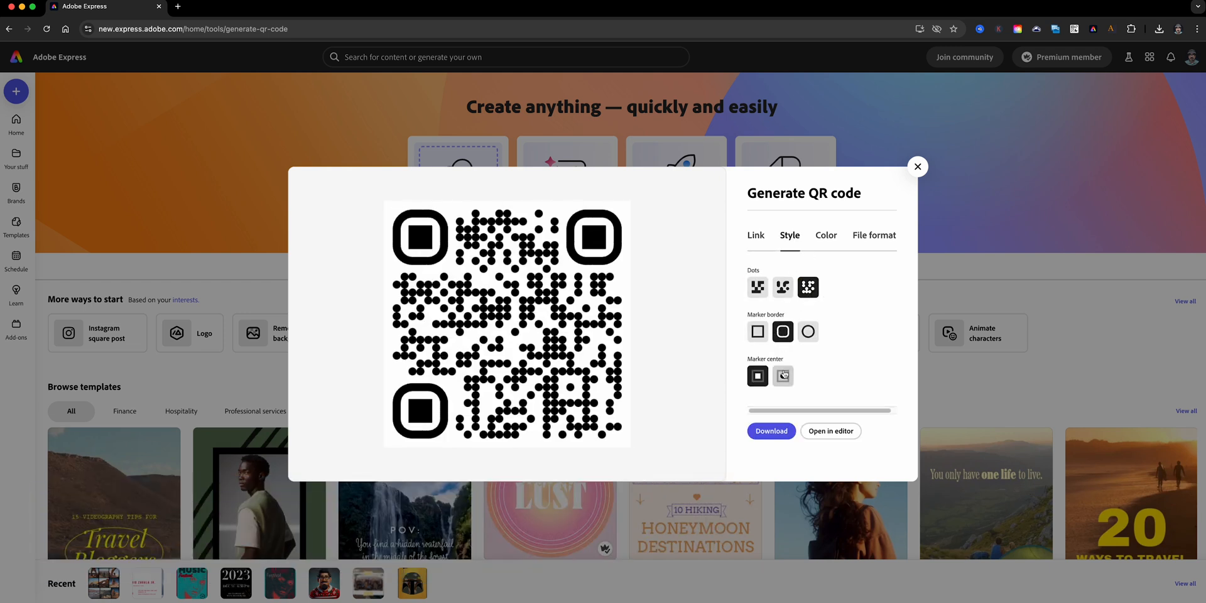
{"action": "left_click", "coordinate": [808, 332]}
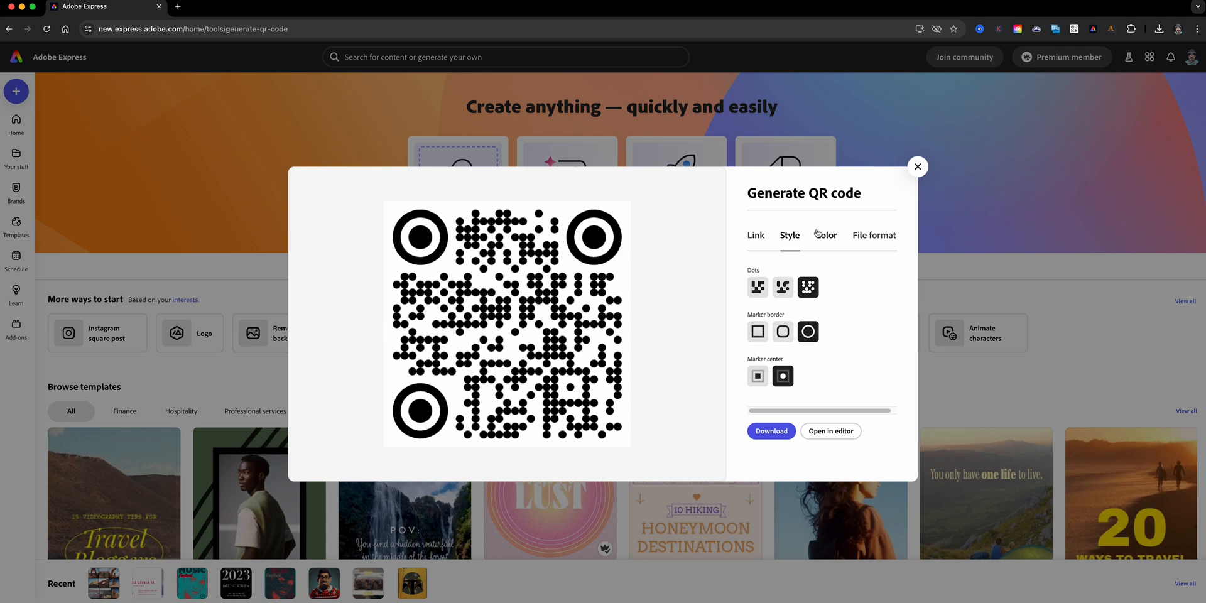
{"action": "left_click", "coordinate": [825, 236]}
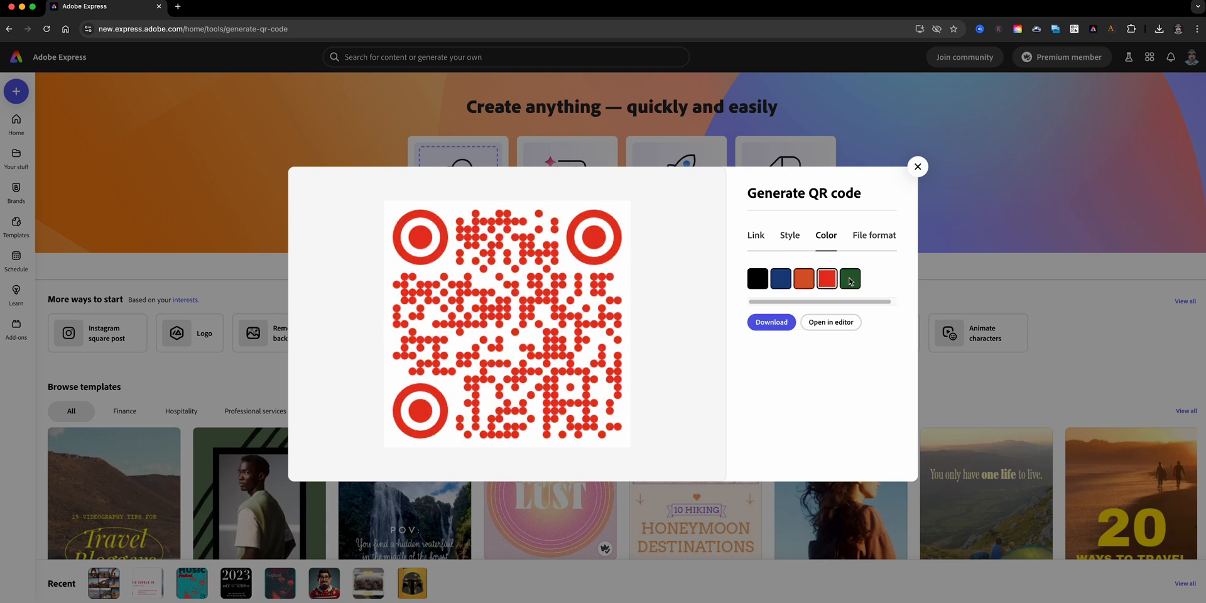
{"action": "left_click", "coordinate": [874, 236]}
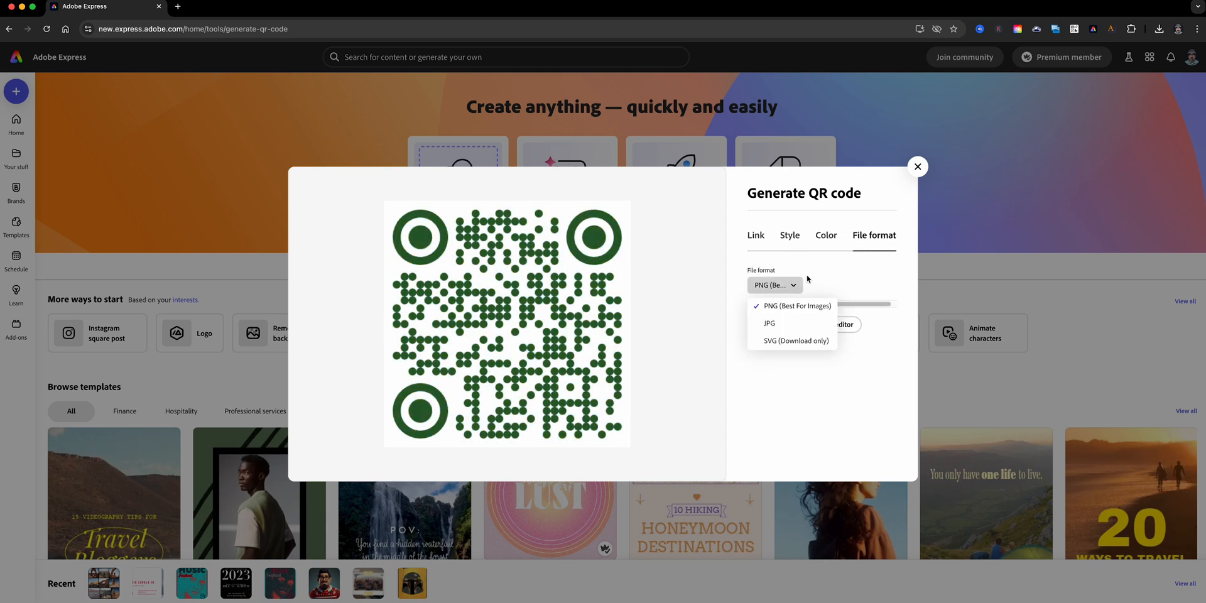
{"action": "left_click", "coordinate": [770, 324]}
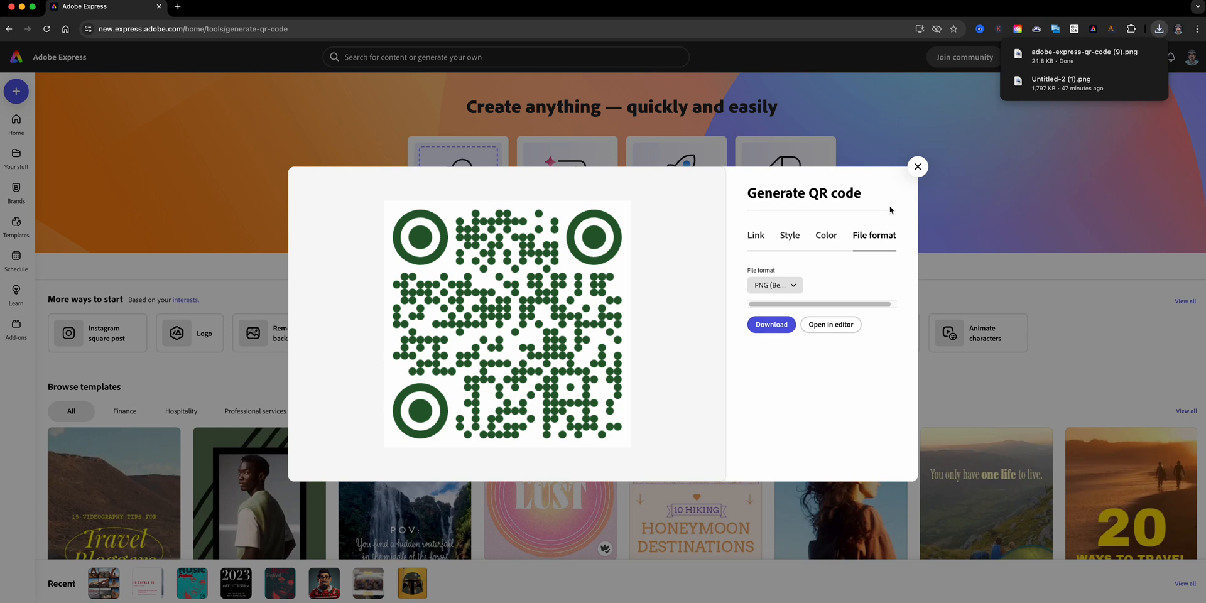
{"action": "left_click", "coordinate": [917, 166]}
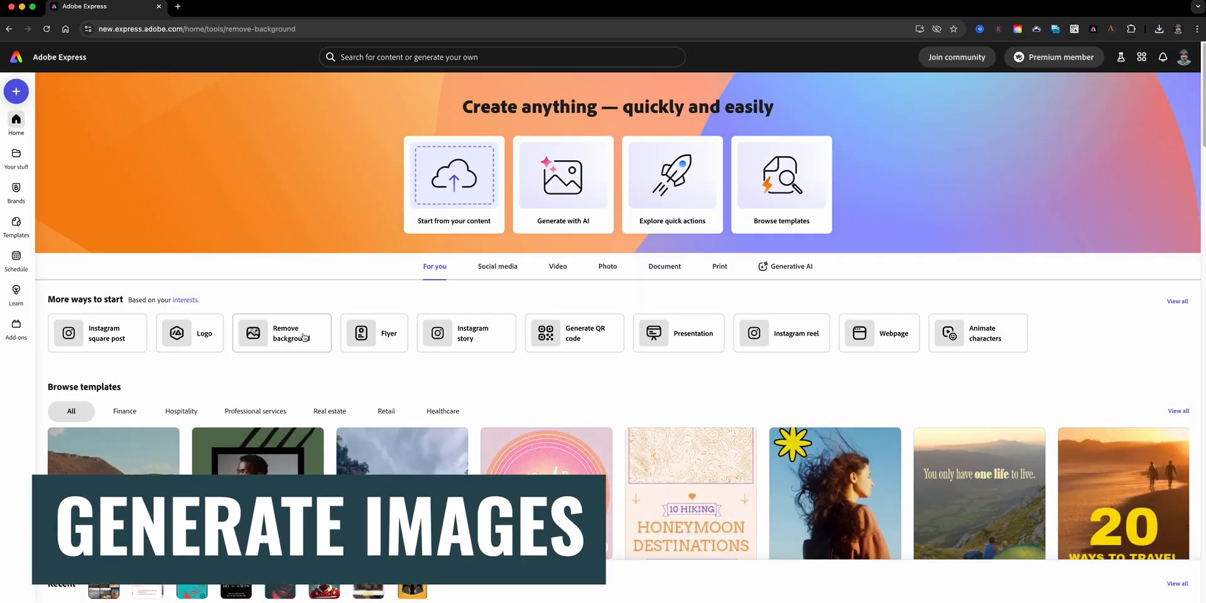
- Remove the photo's background and try the Snow White, then Sandy Sea backdrops
{"action": "left_click", "coordinate": [281, 333]}
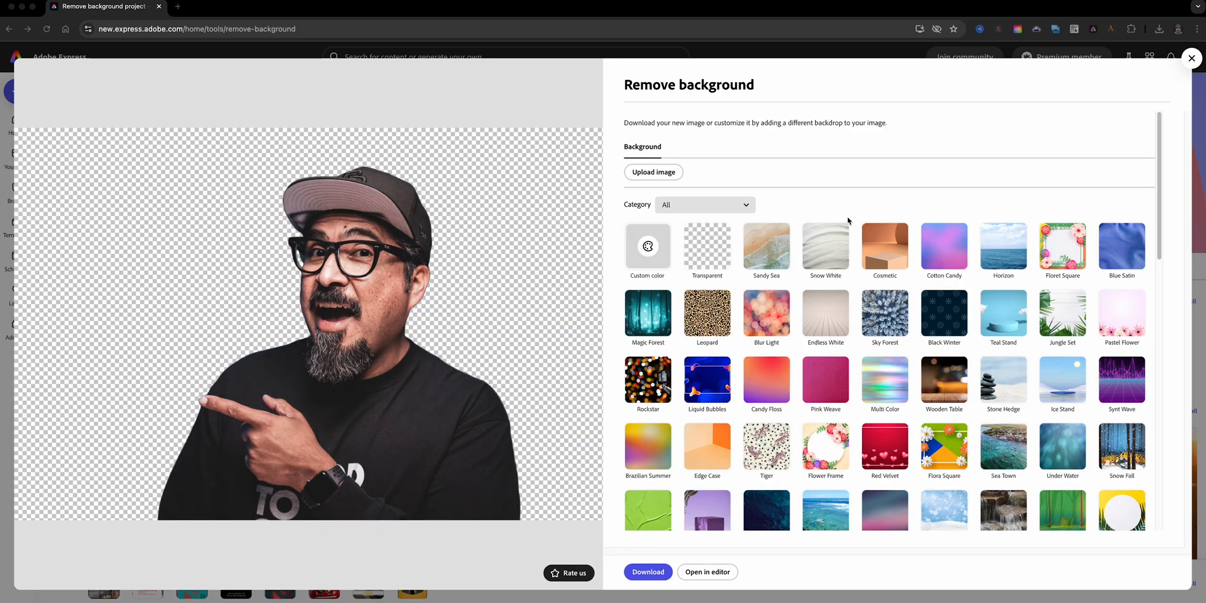
{"action": "left_click", "coordinate": [825, 247]}
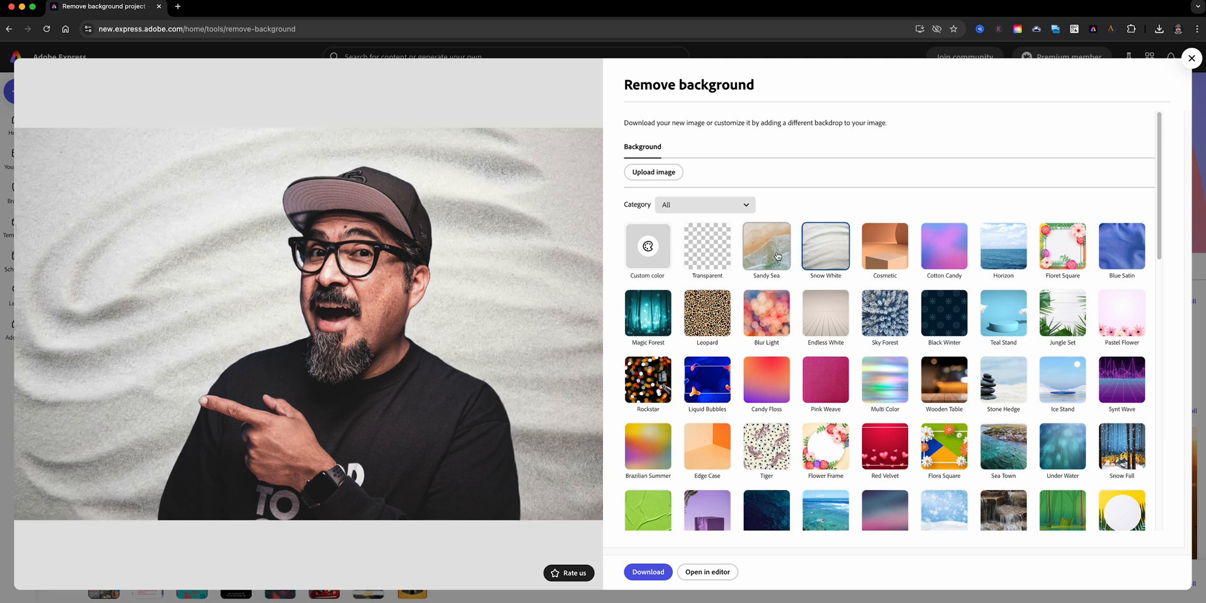
{"action": "left_click", "coordinate": [647, 311]}
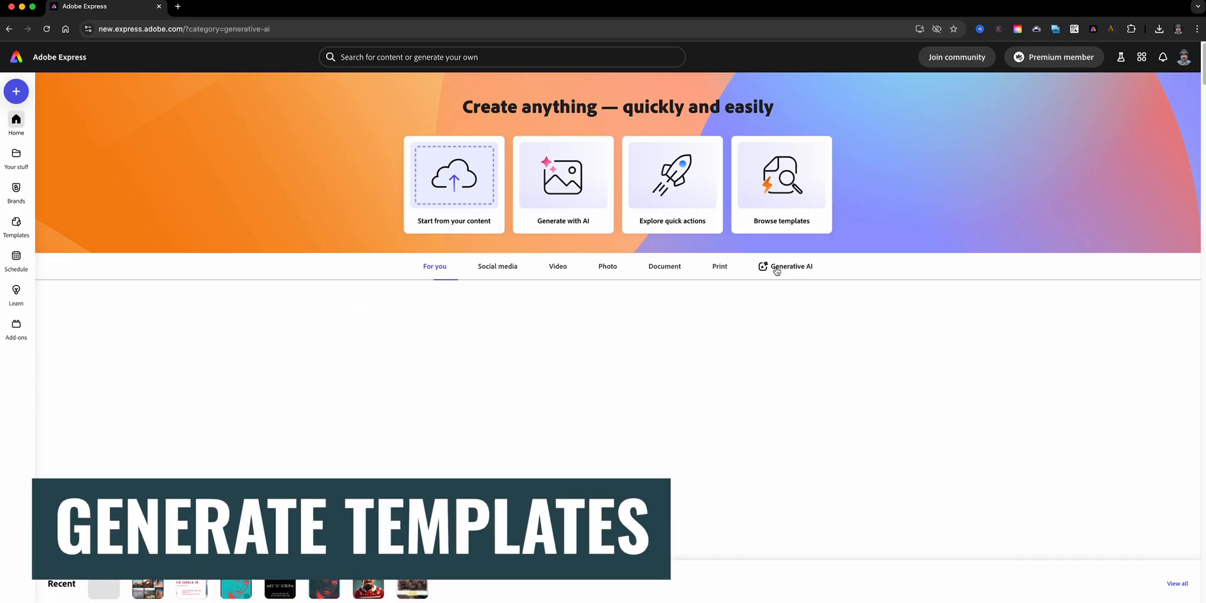
- Generate images from the prompt 'A male human with trench coat standing in a post apocalyptic city…'
{"action": "left_click", "coordinate": [791, 267]}
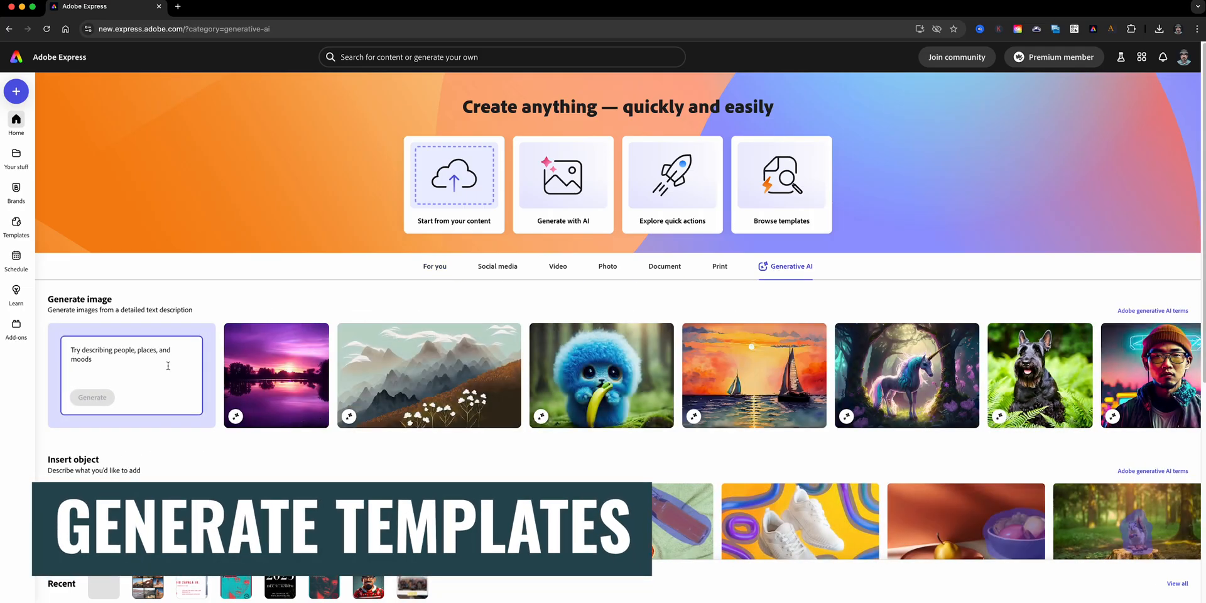
{"action": "type", "text": "A male human with trench coat standing in a post apocalyptic city with red and blue tone lights and run-down buildings"}
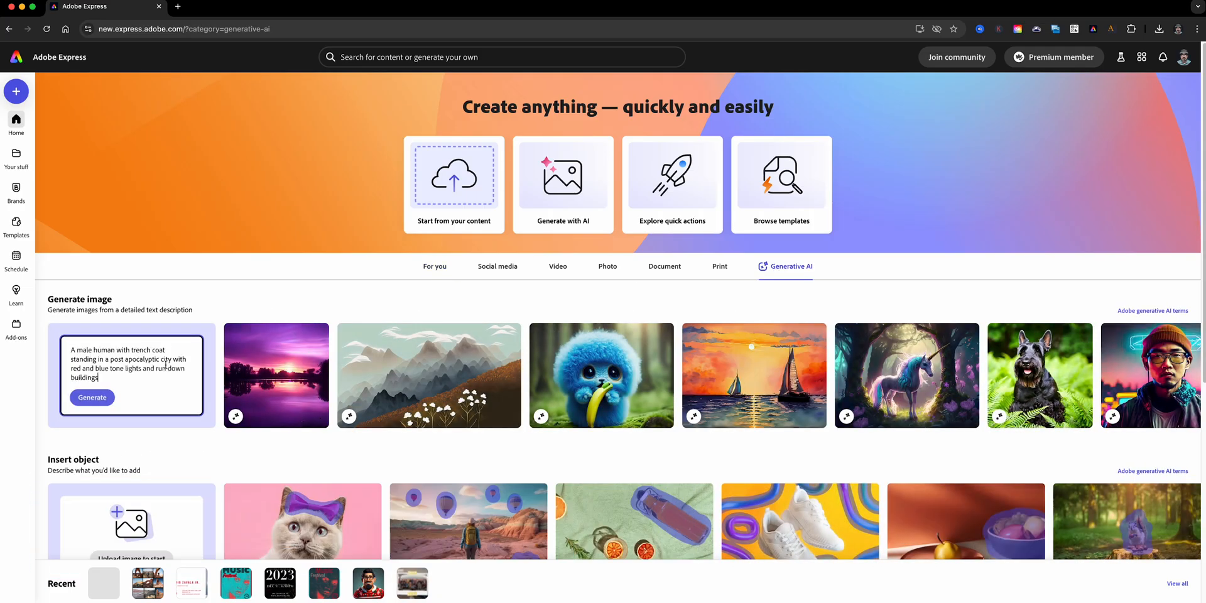
{"action": "left_click", "coordinate": [92, 397]}
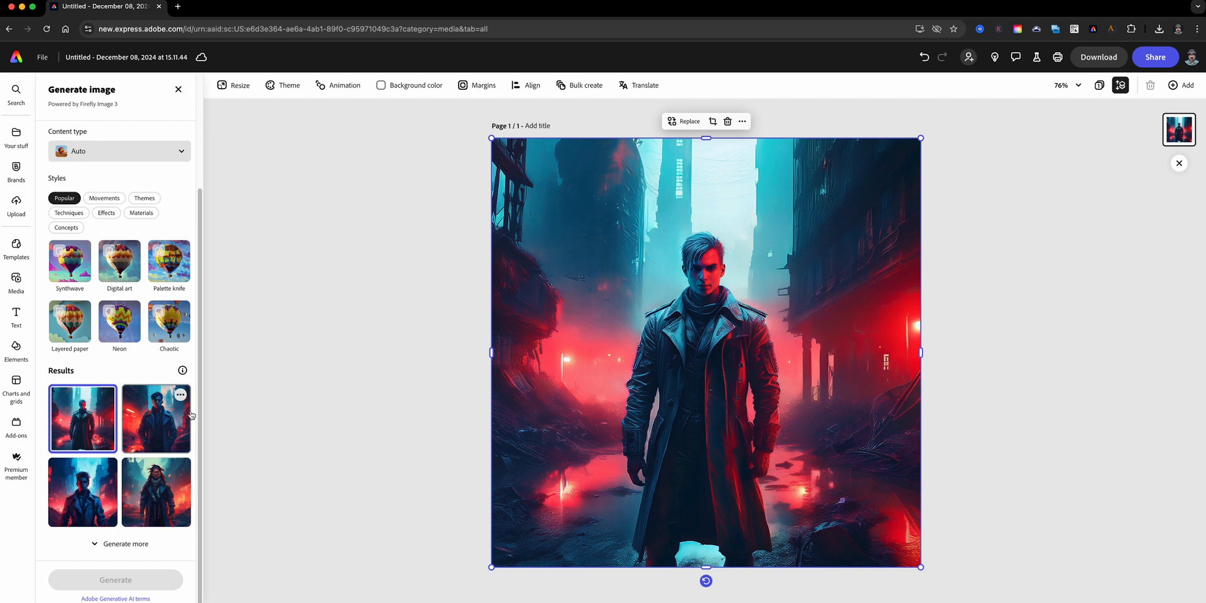
- Swap through three other generated trench-coat variations, then return to the Generative AI home section
{"action": "left_click", "coordinate": [155, 491]}
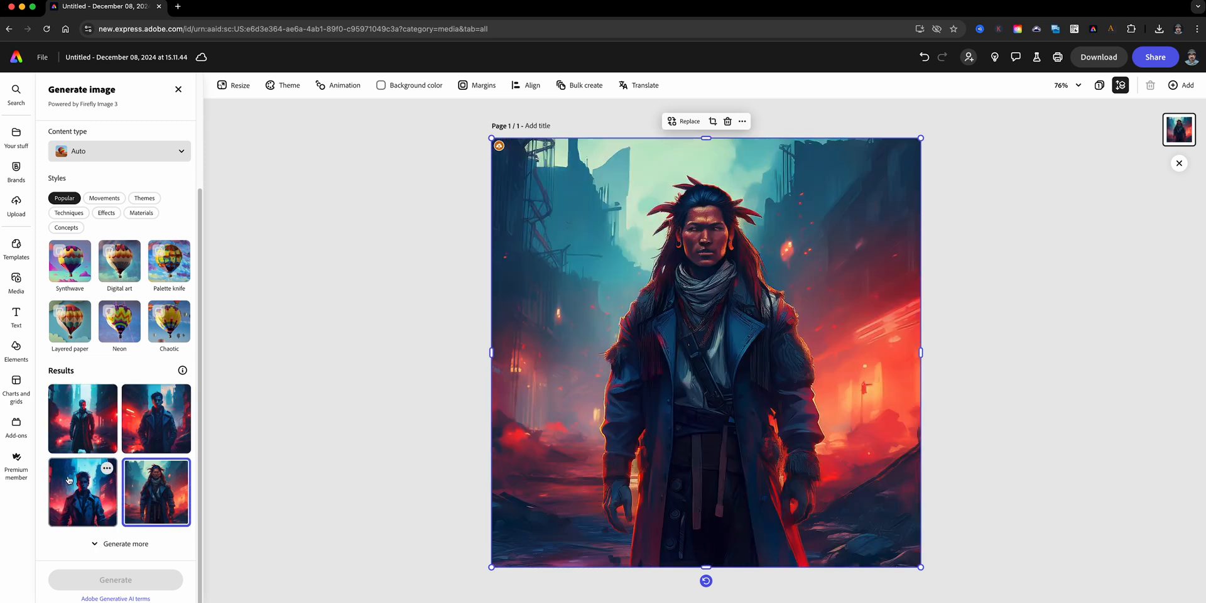
{"action": "left_click", "coordinate": [82, 345]}
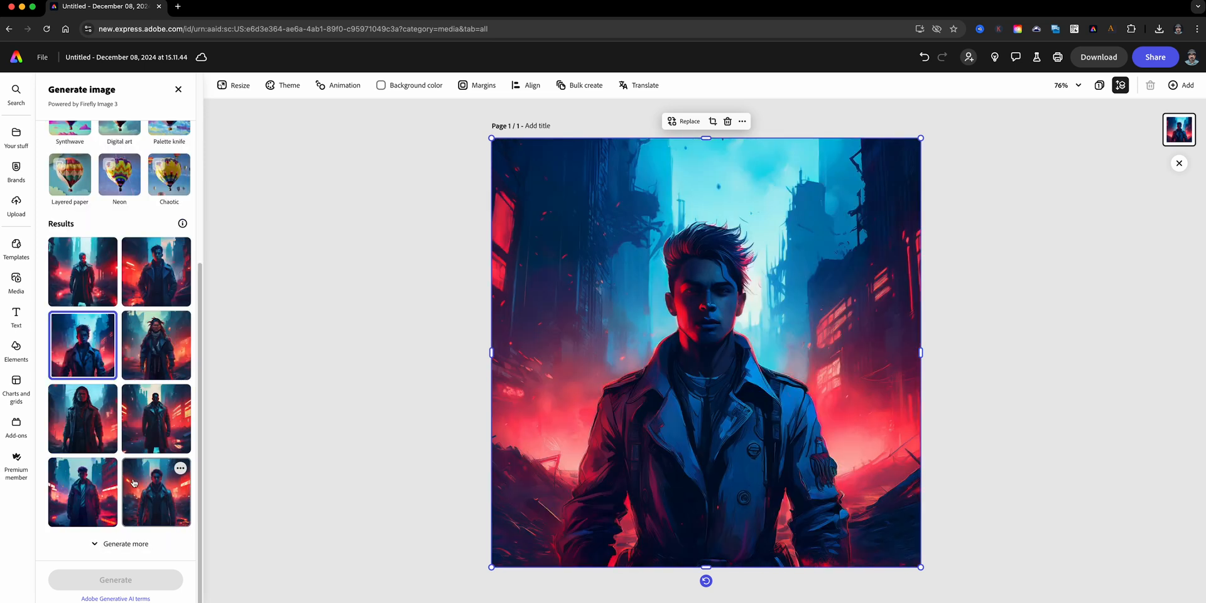
{"action": "left_click", "coordinate": [82, 491]}
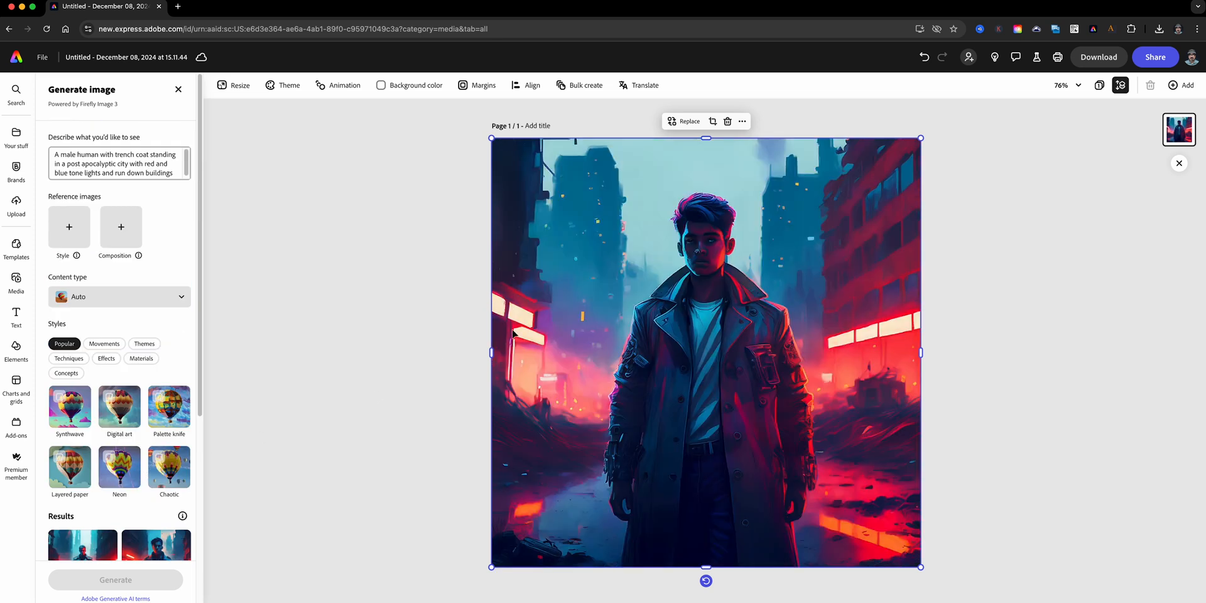
{"action": "left_click", "coordinate": [8, 28]}
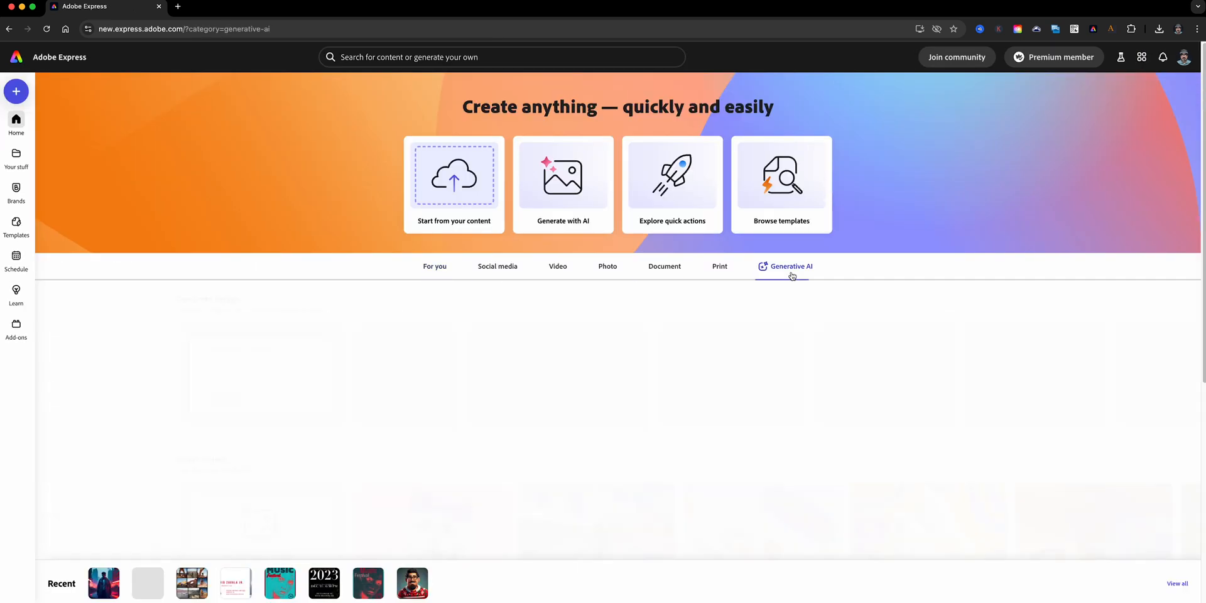
- Generate templates from 'Sports booster club holiday bake sale poster' and browse the poster results
{"action": "left_click", "coordinate": [790, 266]}
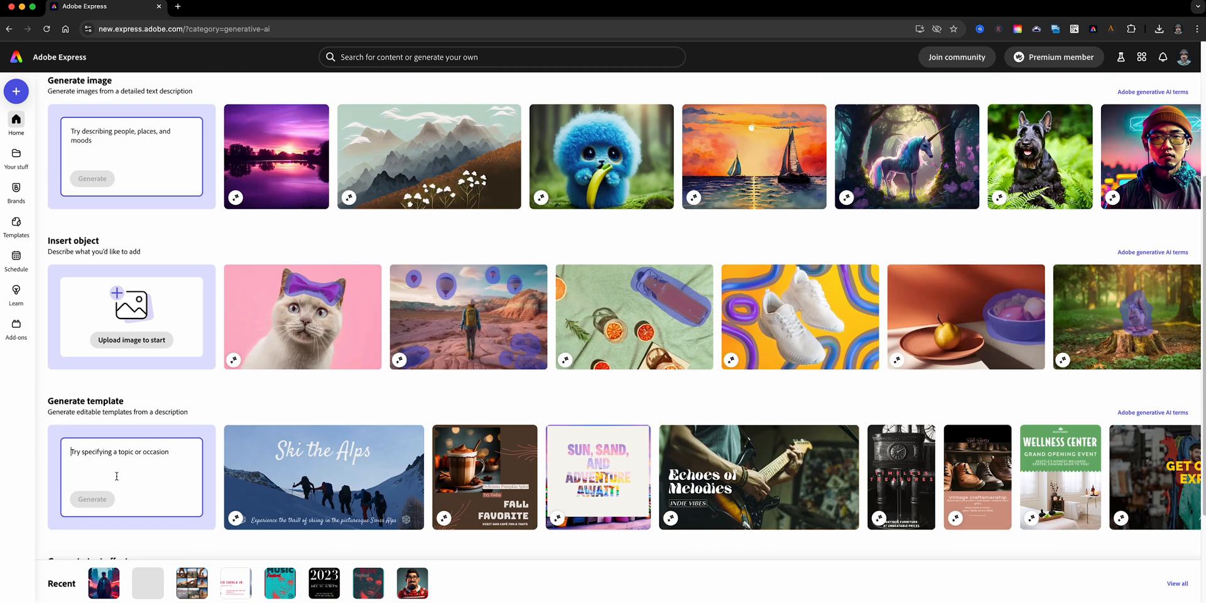
{"action": "type", "text": "Sports booster club holiday bake sale poster"}
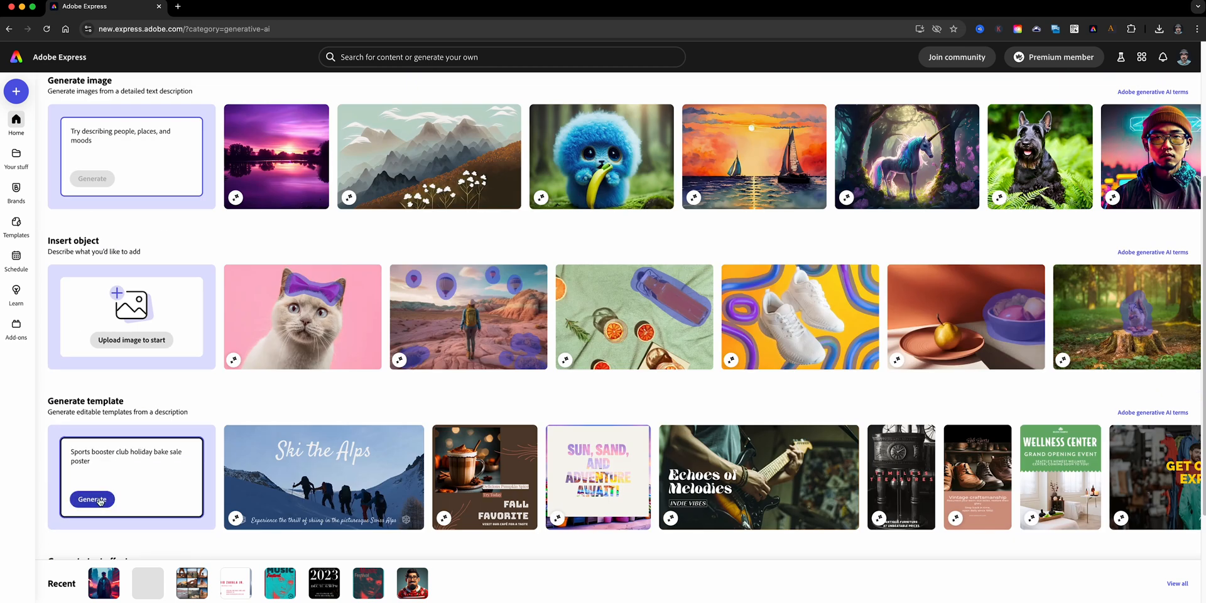
{"action": "left_click", "coordinate": [92, 498]}
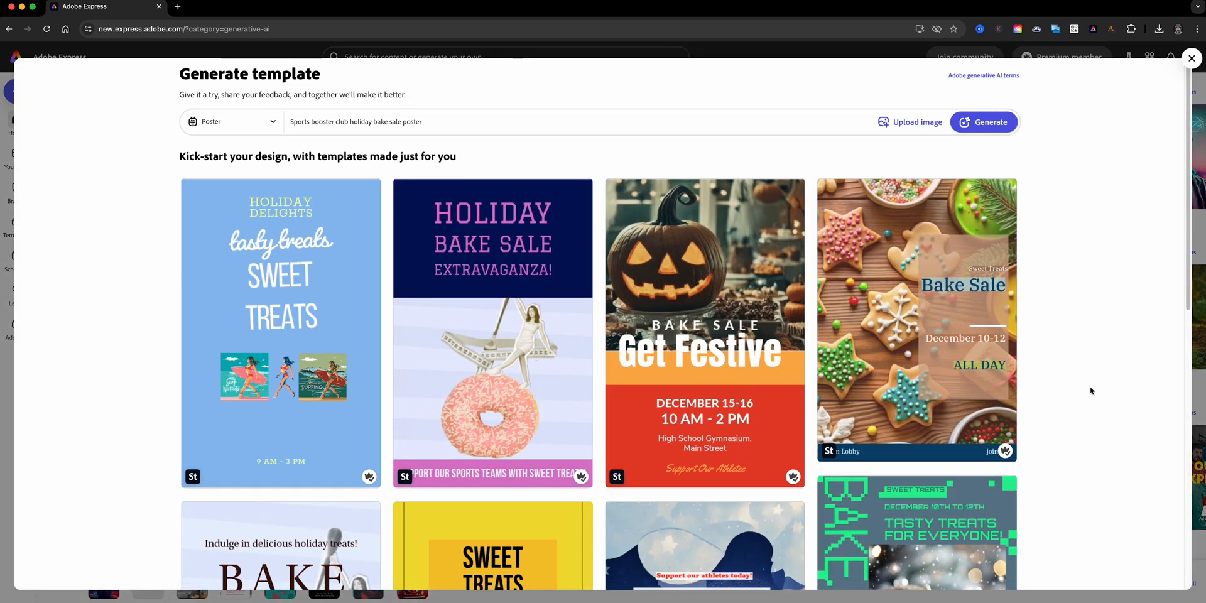
{"action": "scroll", "scroll_direction": "down", "scroll_amount": 3}
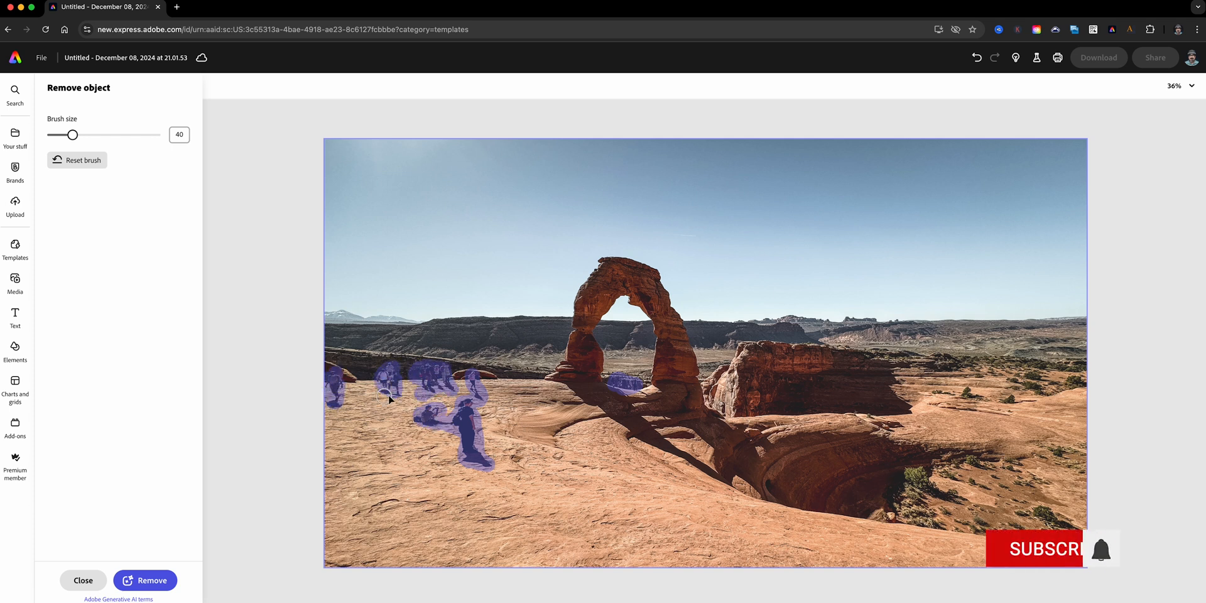
- Erase the brushed-over hikers from the desert arch photo with Remove
{"action": "left_click", "coordinate": [144, 580]}
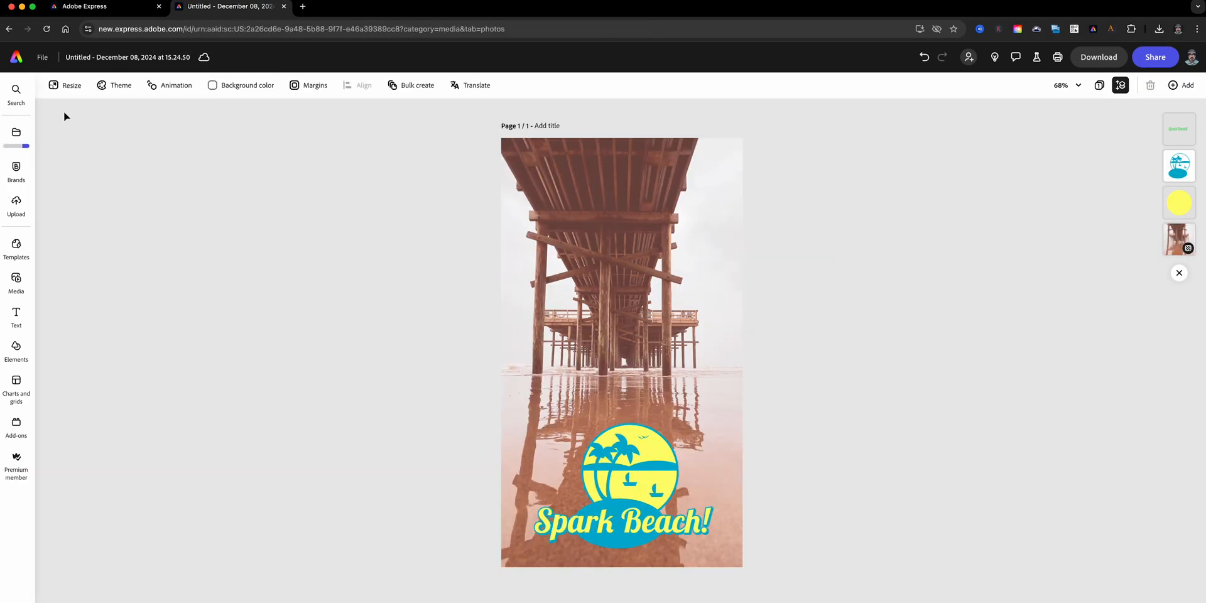
- Duplicate and resize the Spark Beach poster to the YouTube video ad size
{"action": "left_click", "coordinate": [71, 85]}
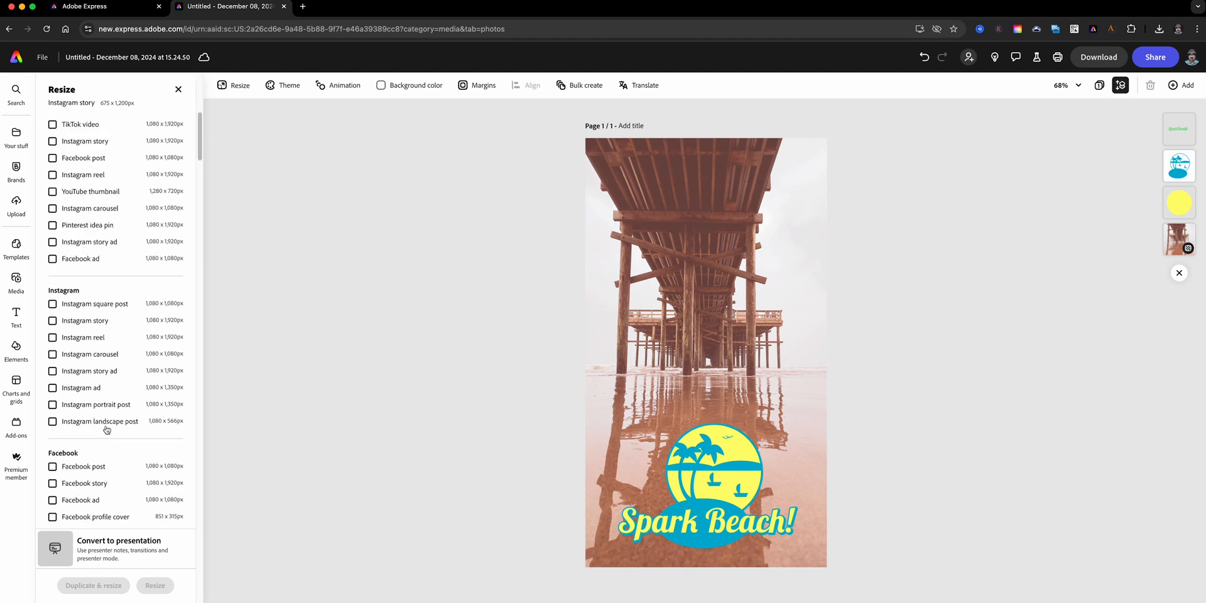
{"action": "scroll", "scroll_direction": "down", "scroll_amount": 3}
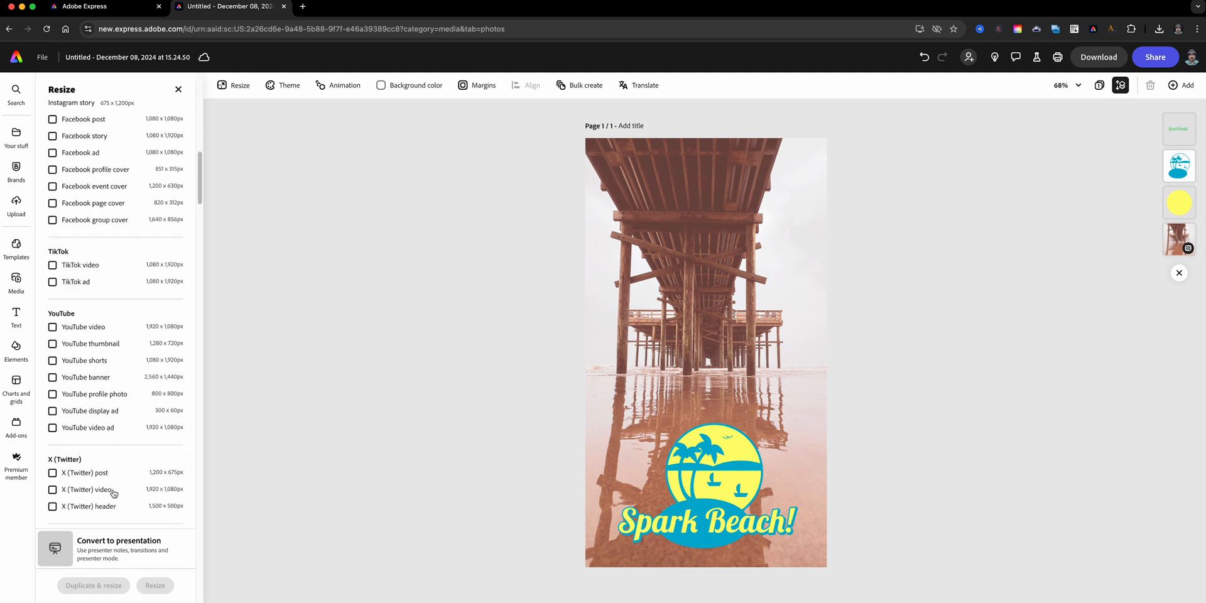
{"action": "left_click", "coordinate": [52, 427]}
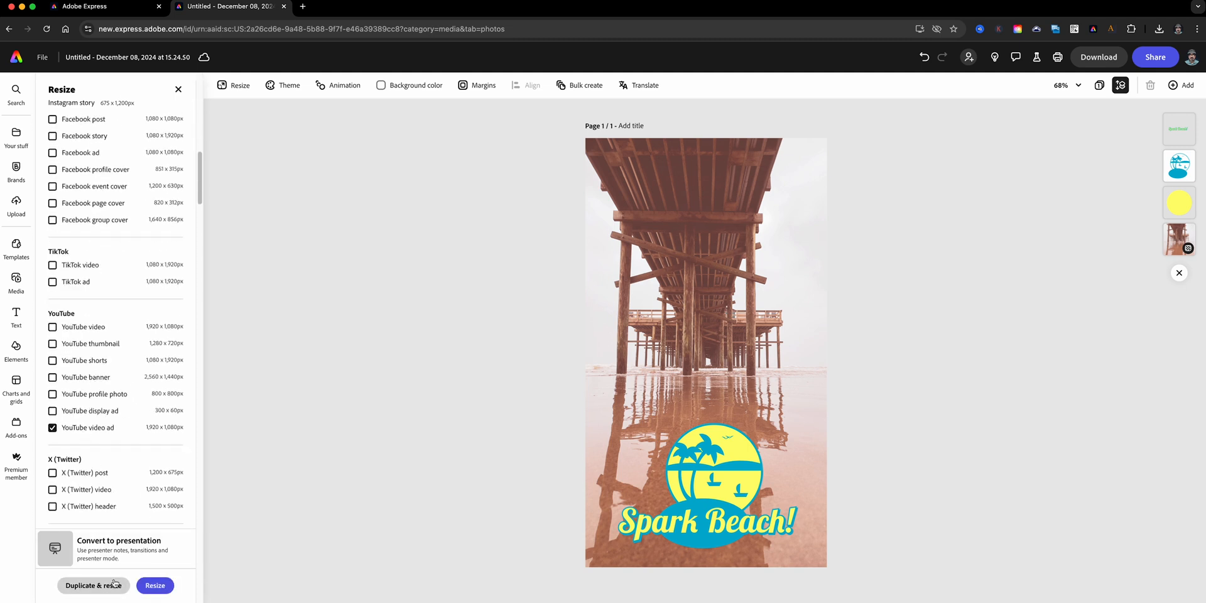
{"action": "left_click", "coordinate": [154, 585]}
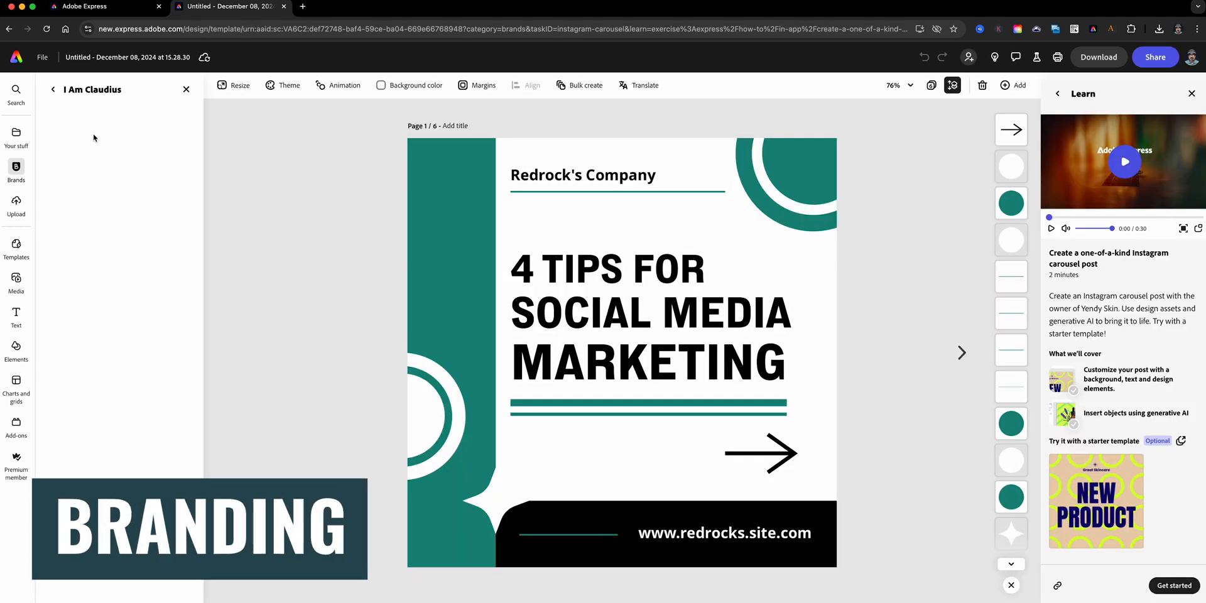
- Apply the brand to all carousel pages, cycling colour mixes, then browse the next pages
{"action": "left_click", "coordinate": [174, 114]}
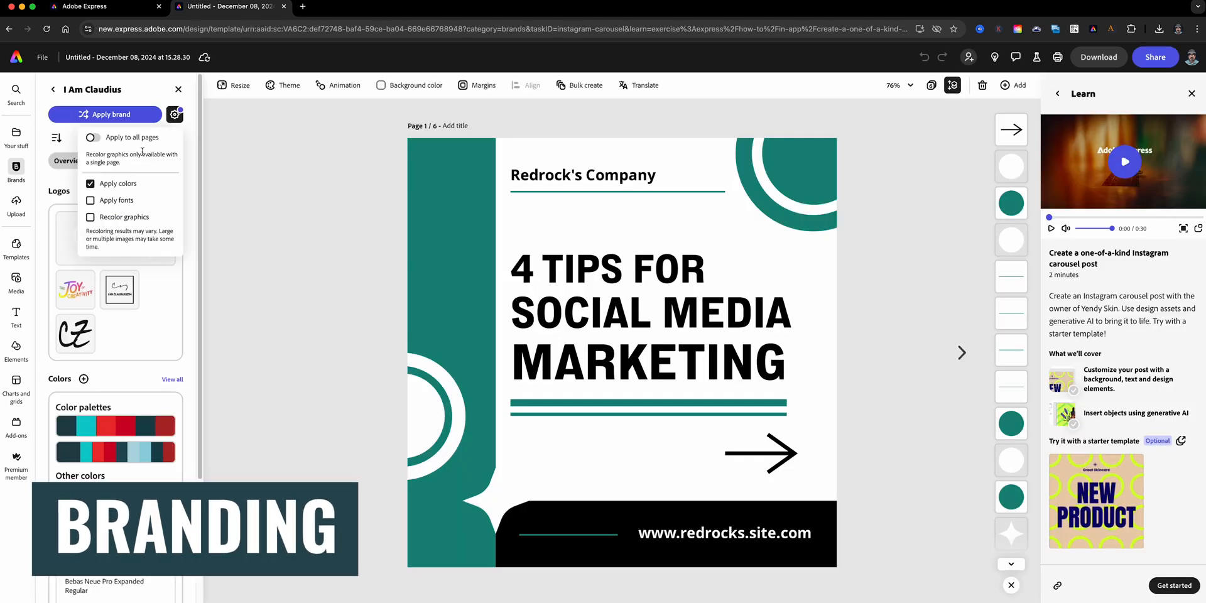
{"action": "left_click", "coordinate": [92, 137]}
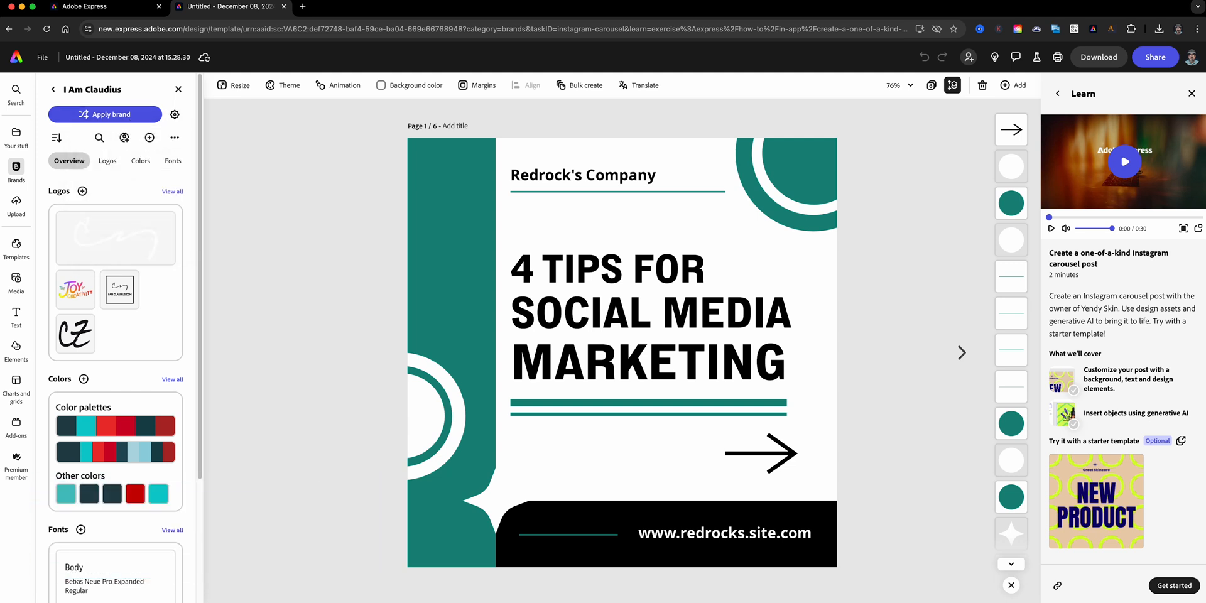
{"action": "left_click", "coordinate": [105, 114]}
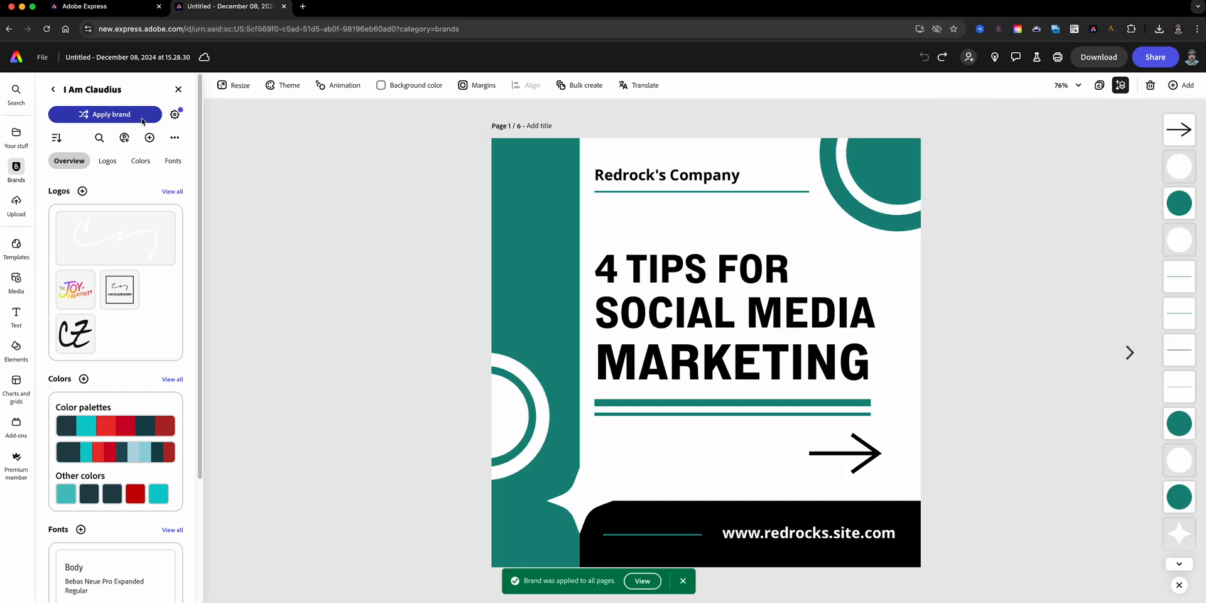
{"action": "left_click", "coordinate": [104, 113]}
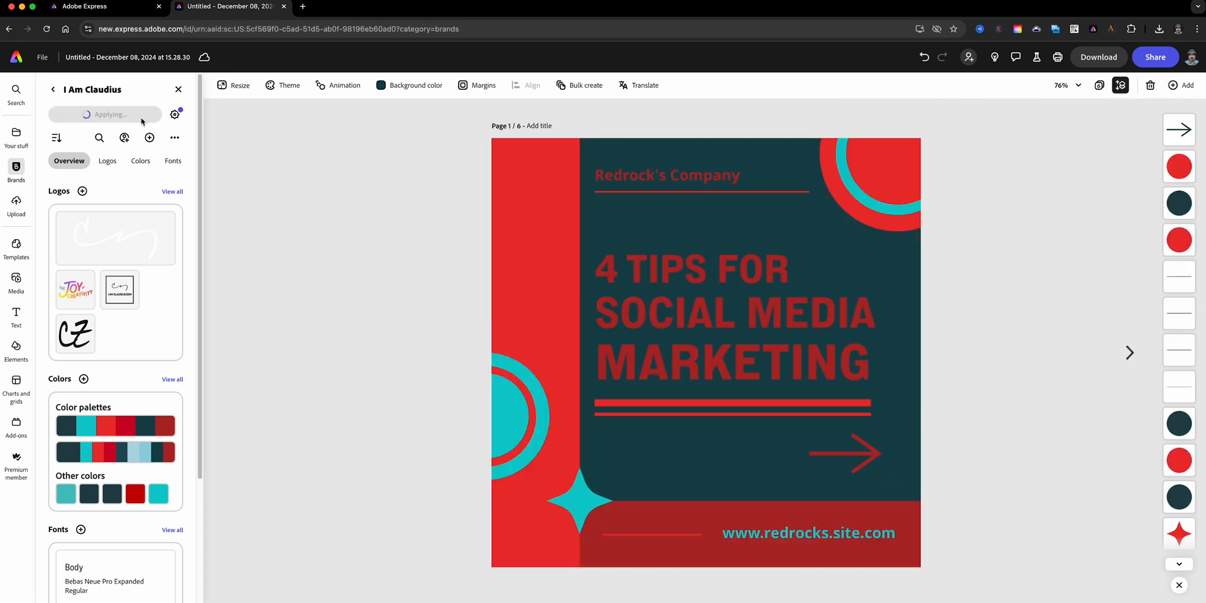
{"action": "left_click", "coordinate": [105, 114]}
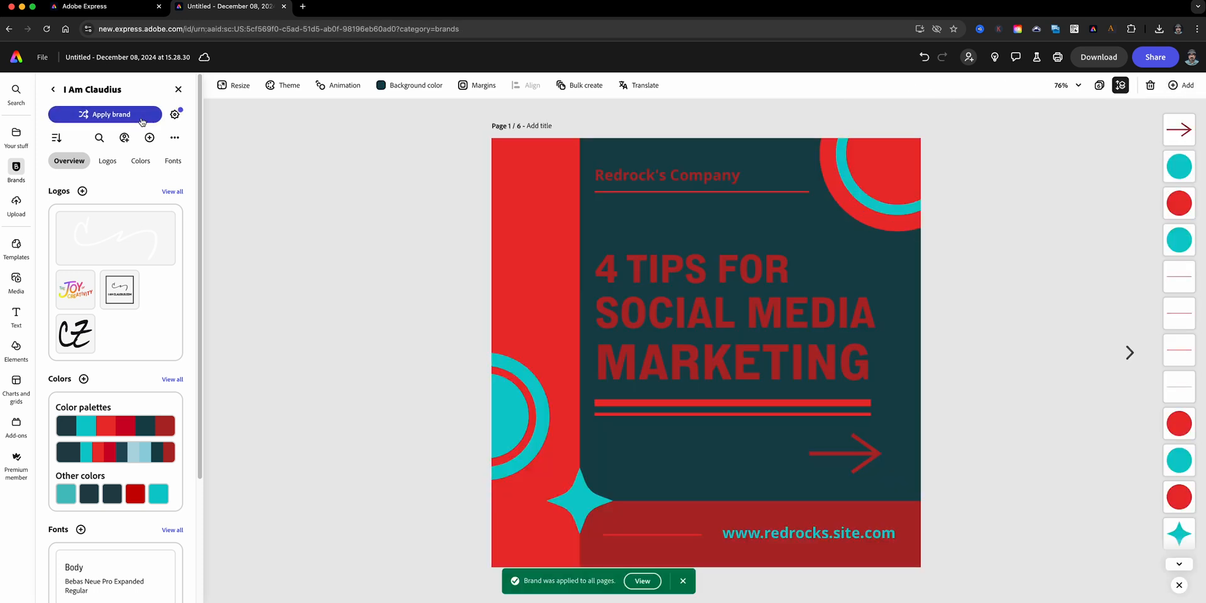
{"action": "left_click", "coordinate": [105, 113]}
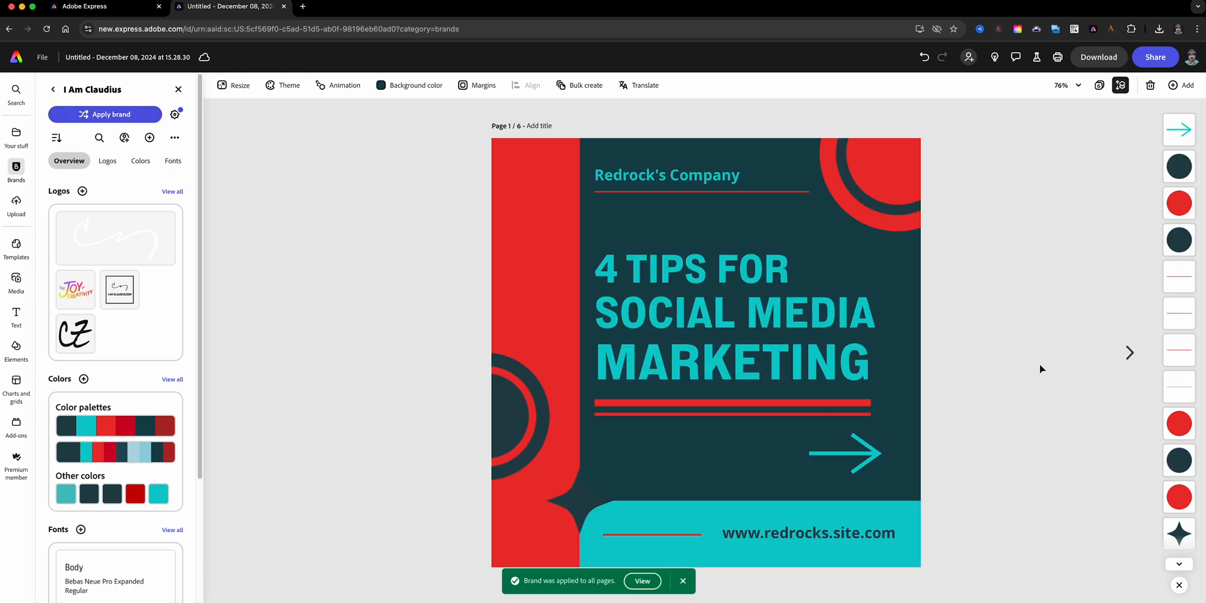
{"action": "left_click", "coordinate": [1129, 353]}
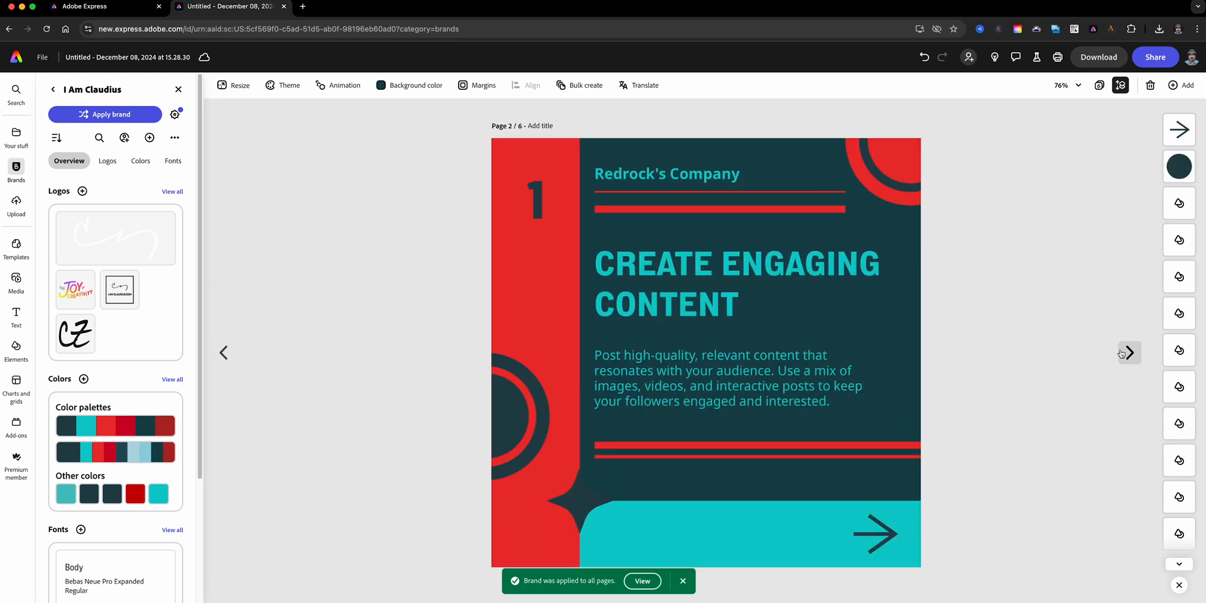
{"action": "left_click", "coordinate": [1128, 353]}
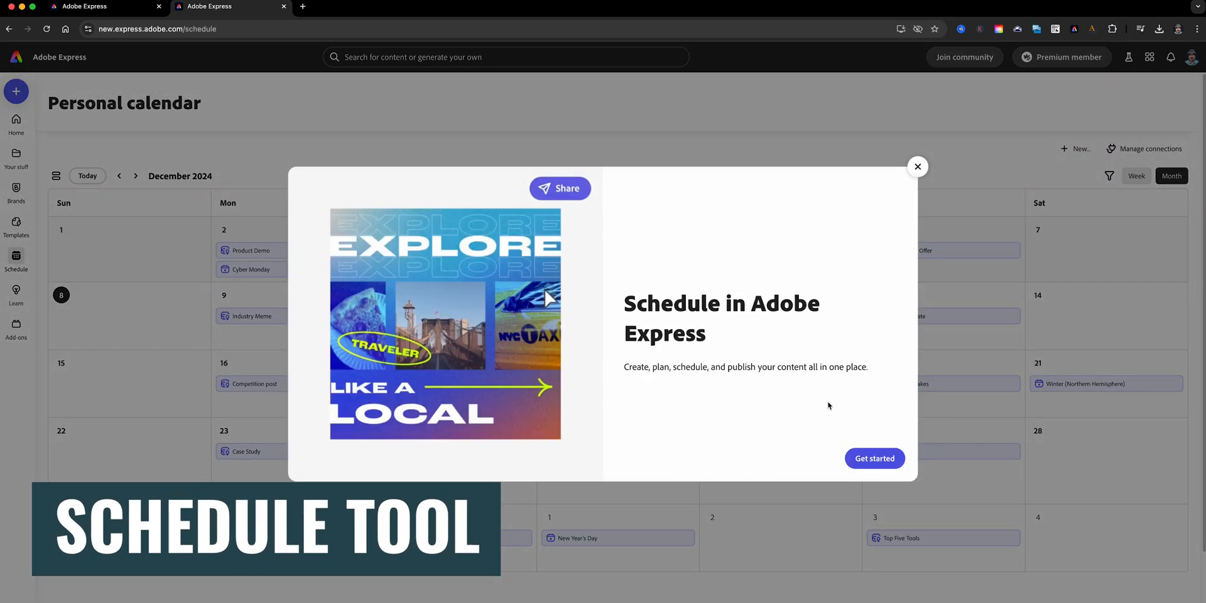
- Start a new scheduled social post from the Schedule popup
{"action": "left_click", "coordinate": [874, 459]}
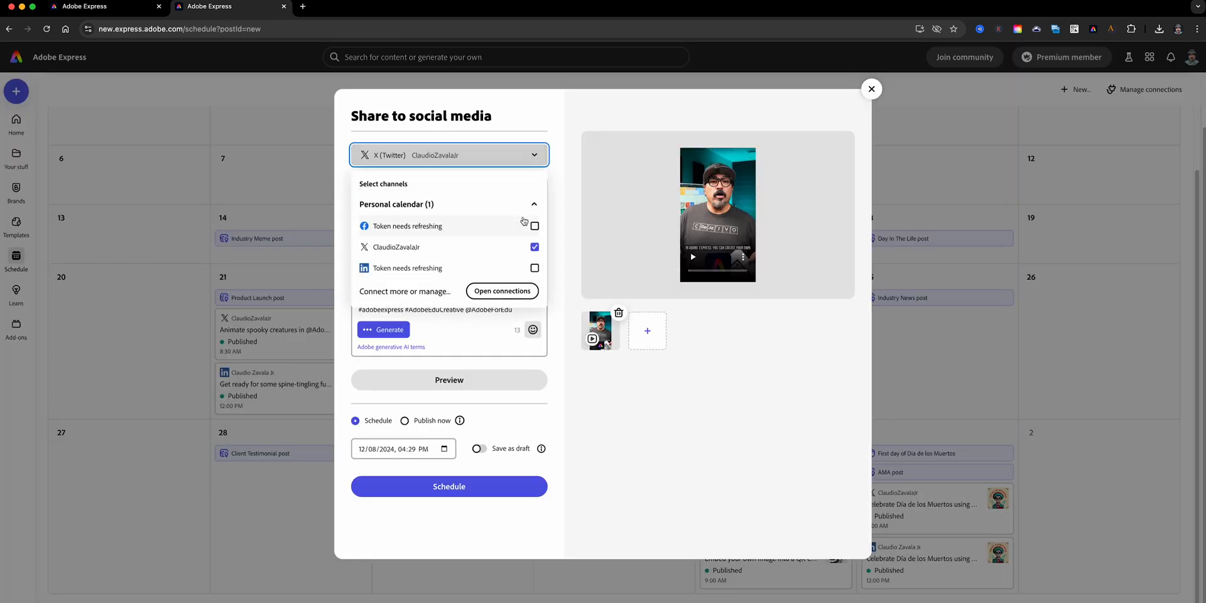
{"action": "mouse_move", "coordinate": [571, 450]}
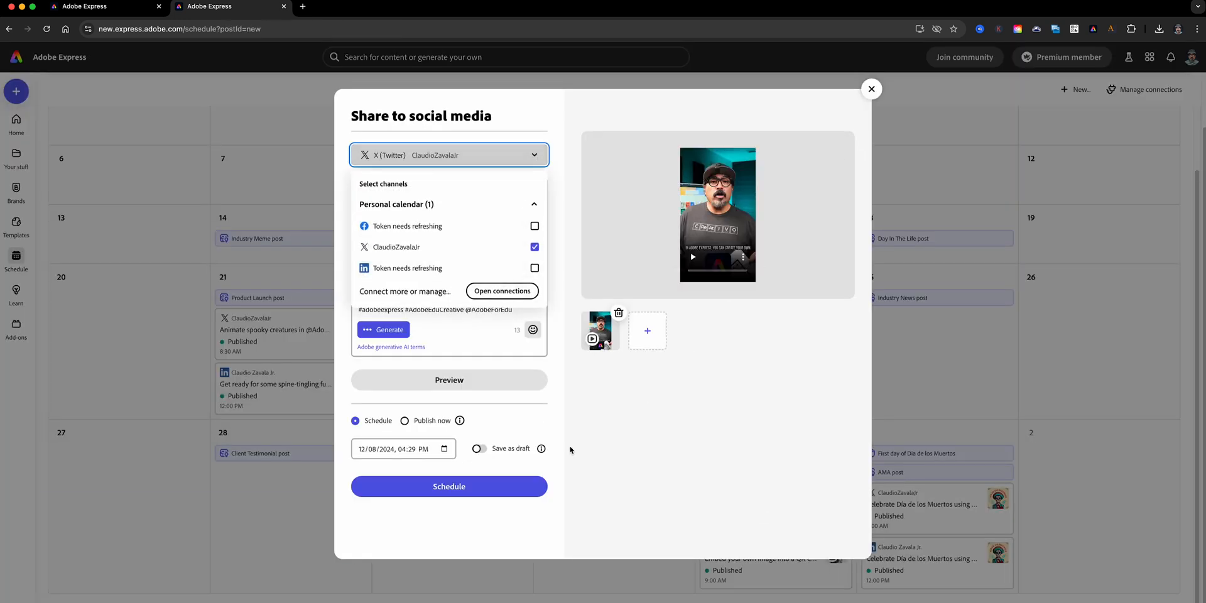
{"action": "mouse_move", "coordinate": [514, 269]}
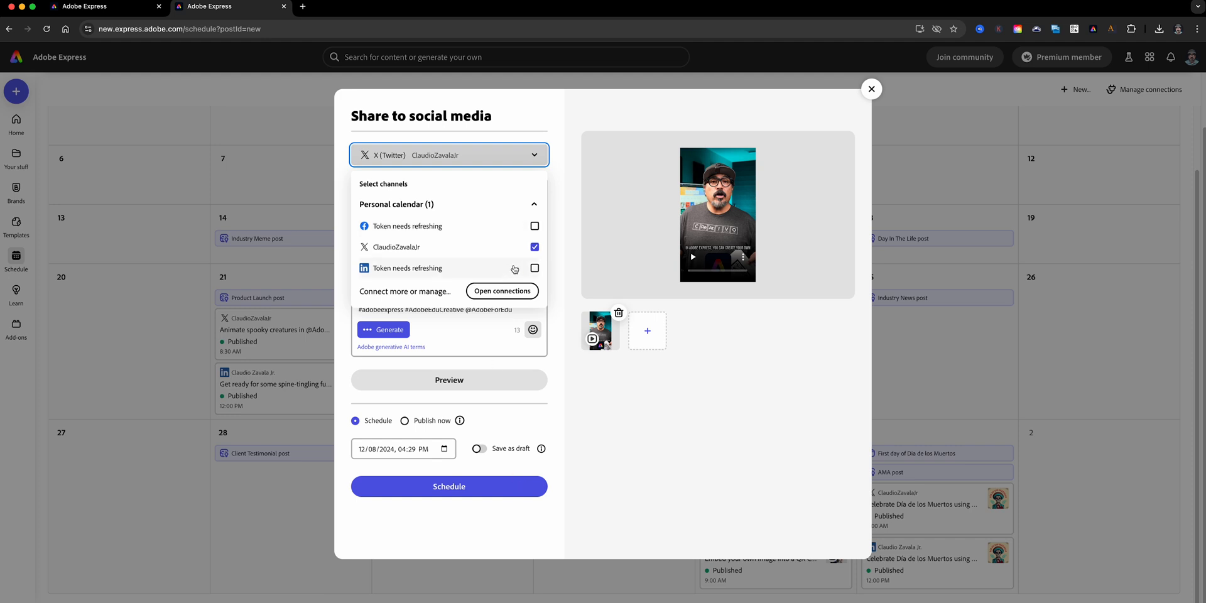